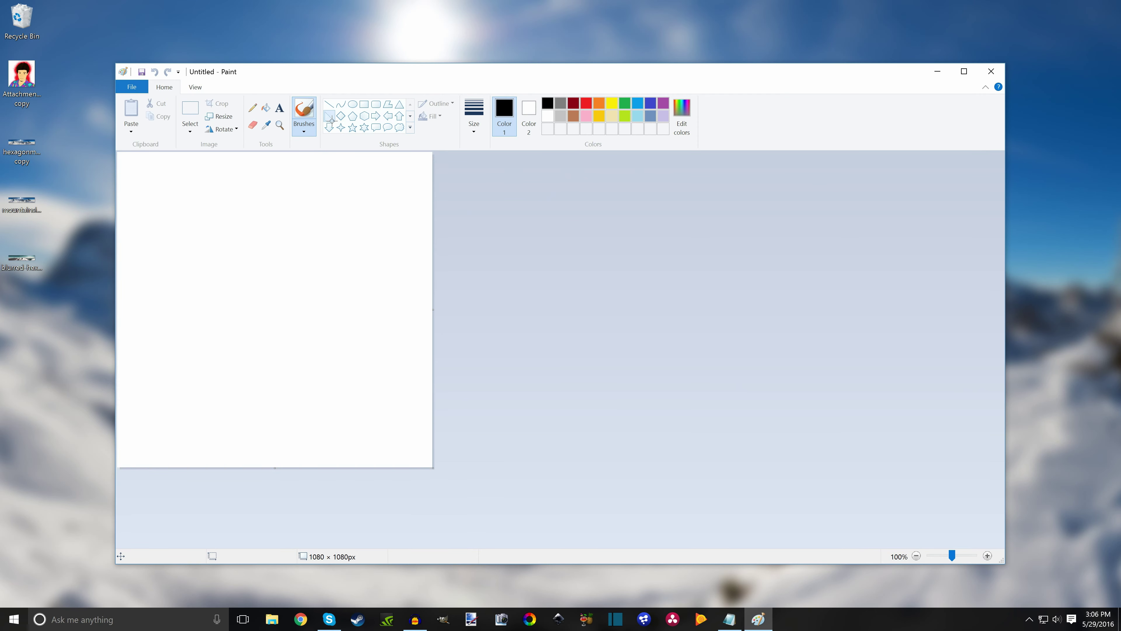
- Draw two outlined arrows side by side, one pointing left and one pointing right
drag(189, 217, 342, 407)
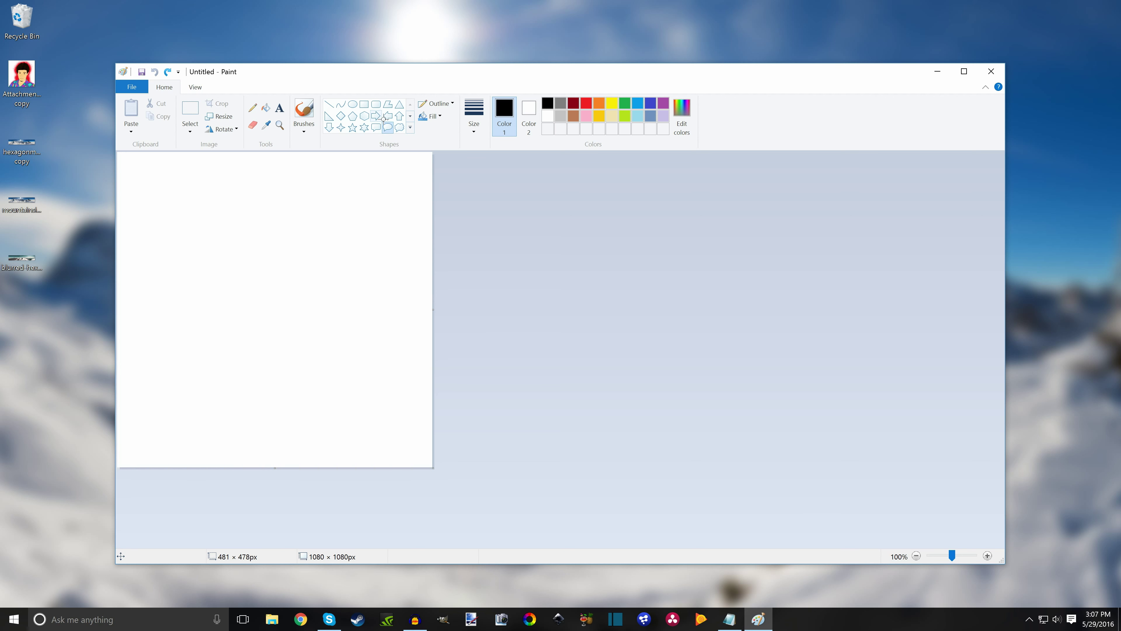
drag(161, 258, 222, 303)
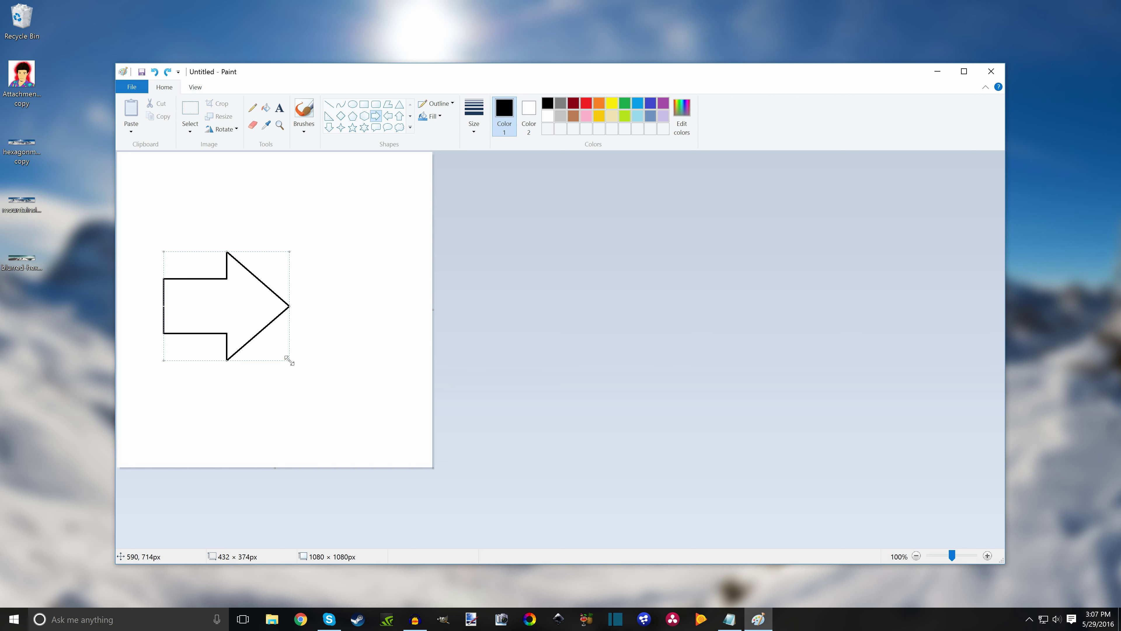
drag(227, 306, 348, 306)
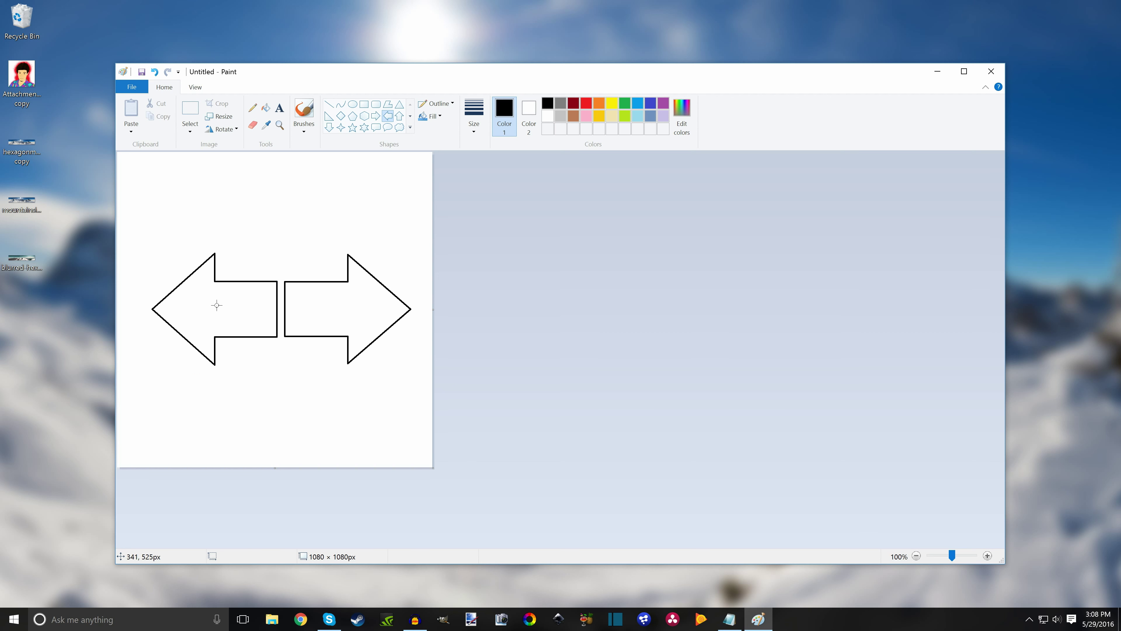
mouse_move(300, 235)
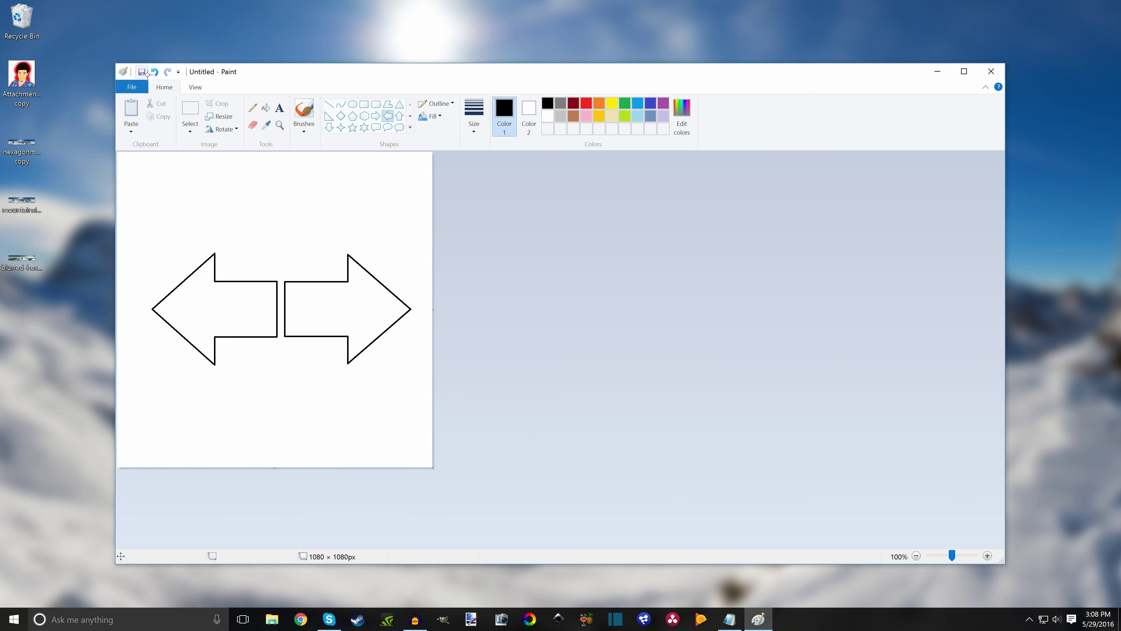
- Save the arrow drawing to the desktop as Untitled.png and close Paint
click(141, 70)
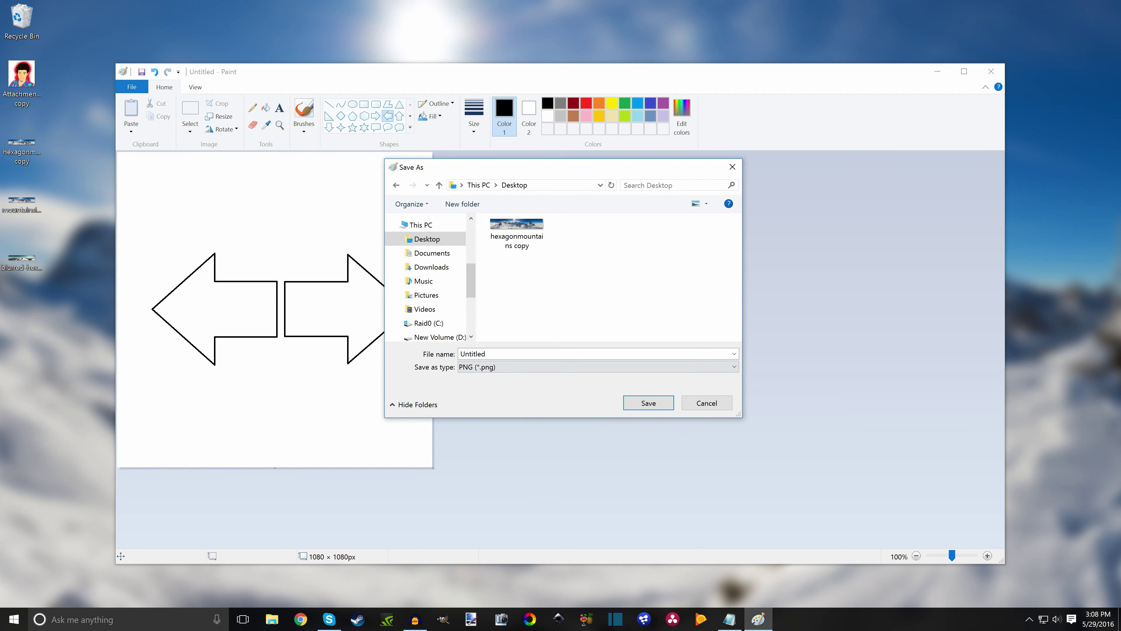
click(647, 402)
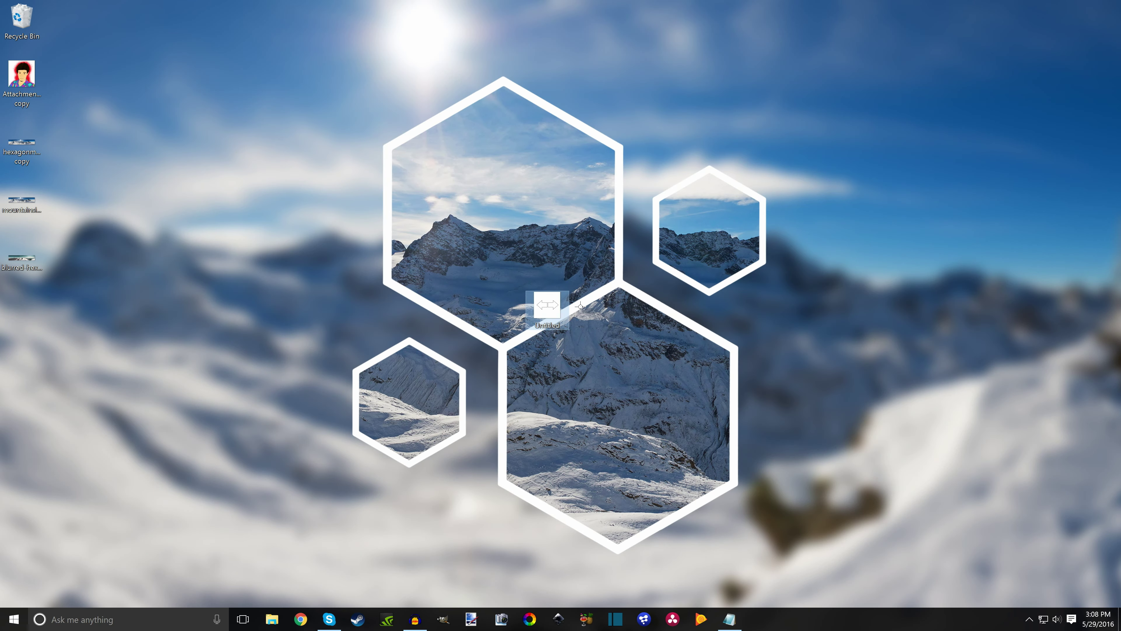
- Launch Photoshop Elements, open Untitled.png, then close it without saving the stray change
click(757, 618)
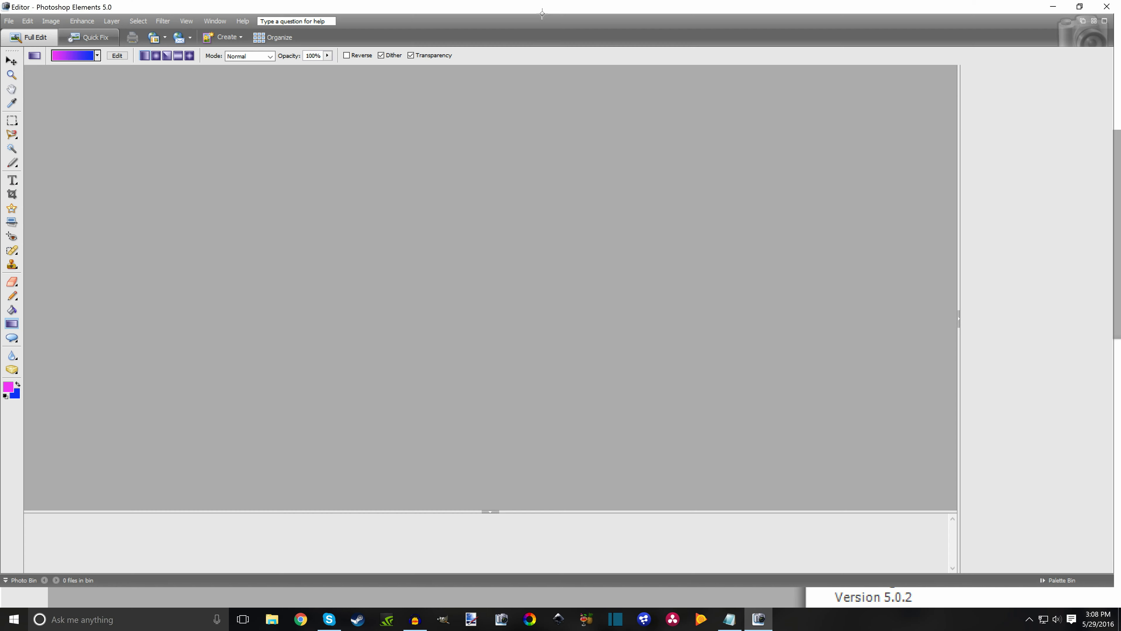
click(1058, 580)
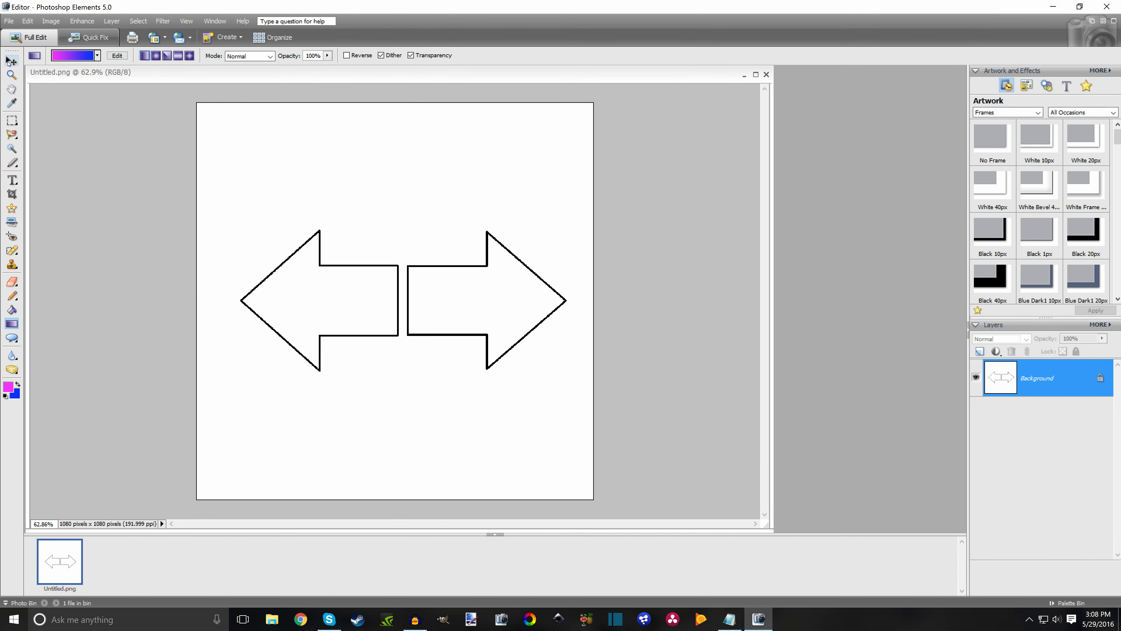
drag(226, 201, 410, 436)
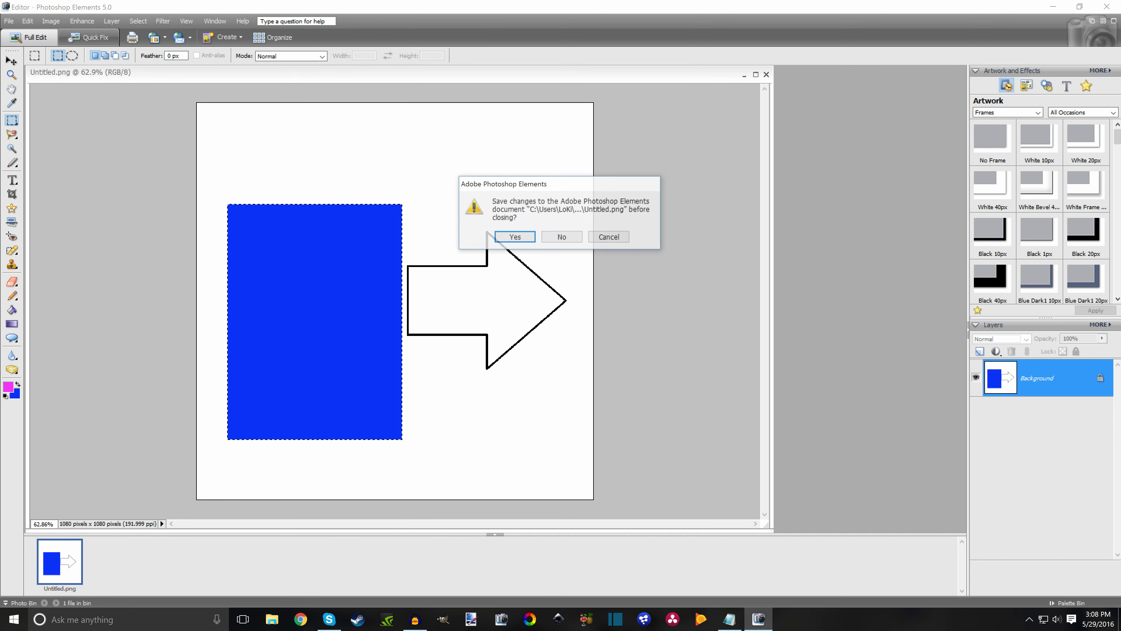
click(561, 236)
text(38)
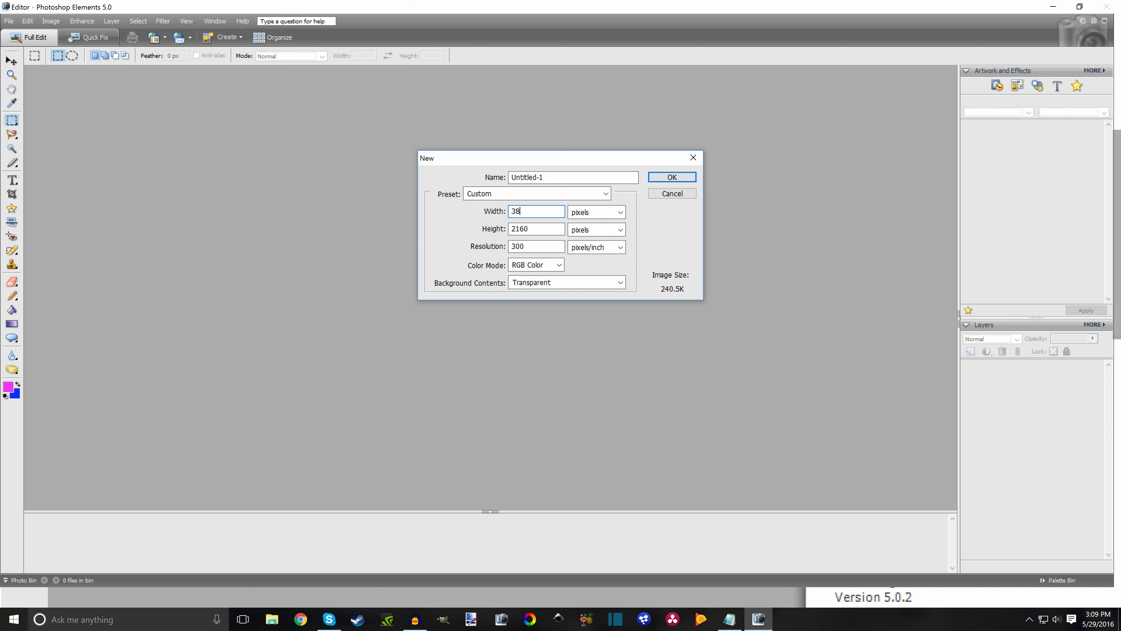
- Create a transparent 3840×2160, 300-ppi document and maximize its window
click(670, 176)
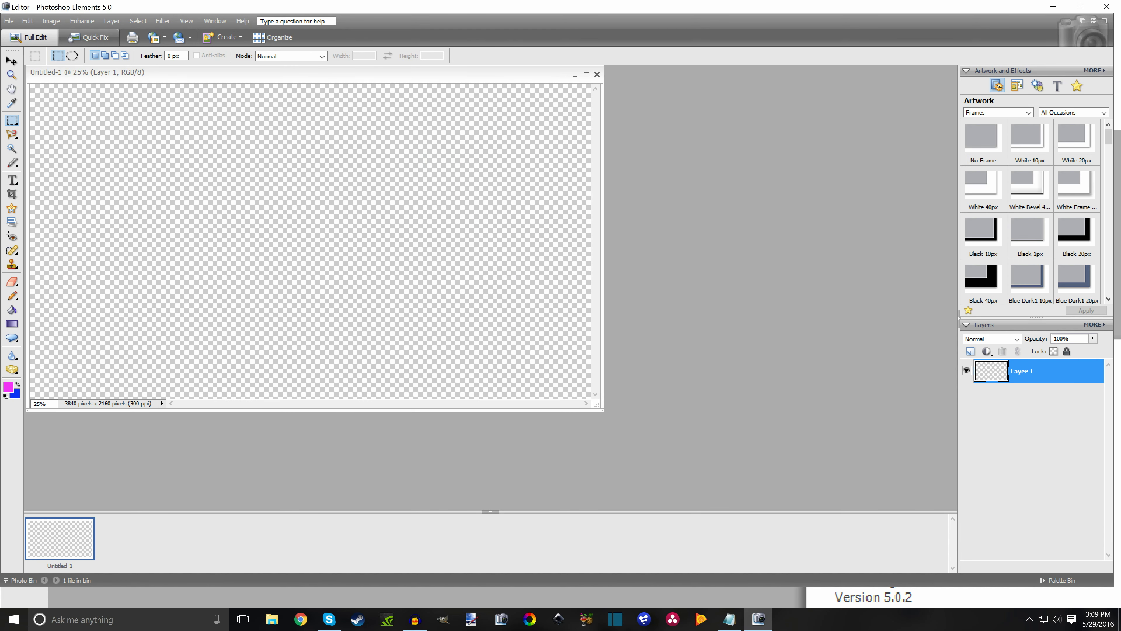
click(585, 74)
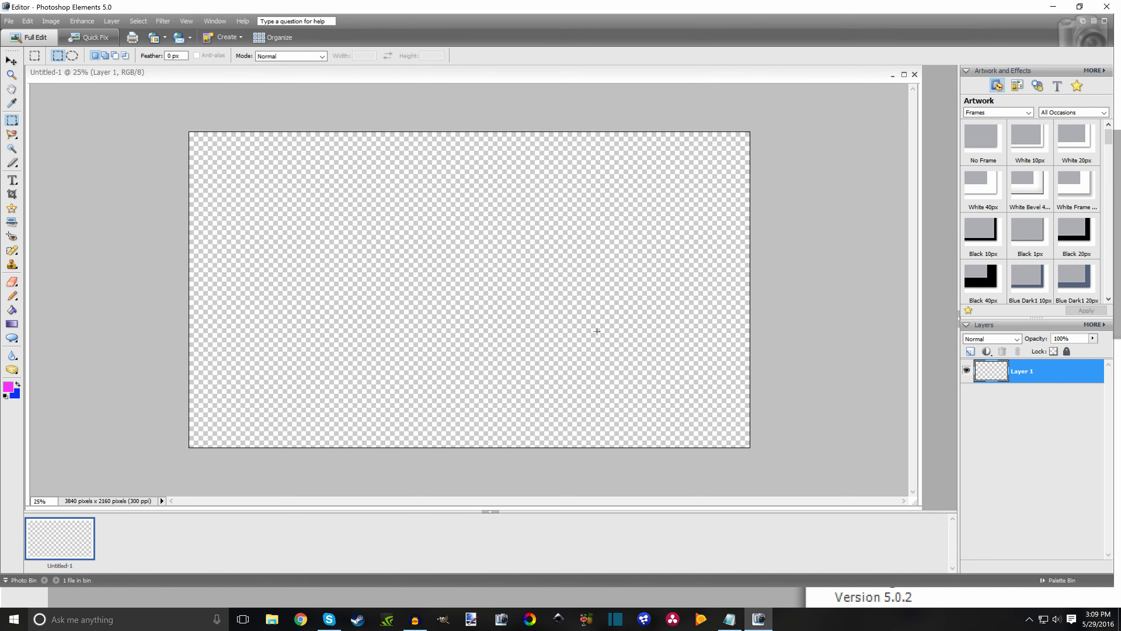
mouse_move(572, 102)
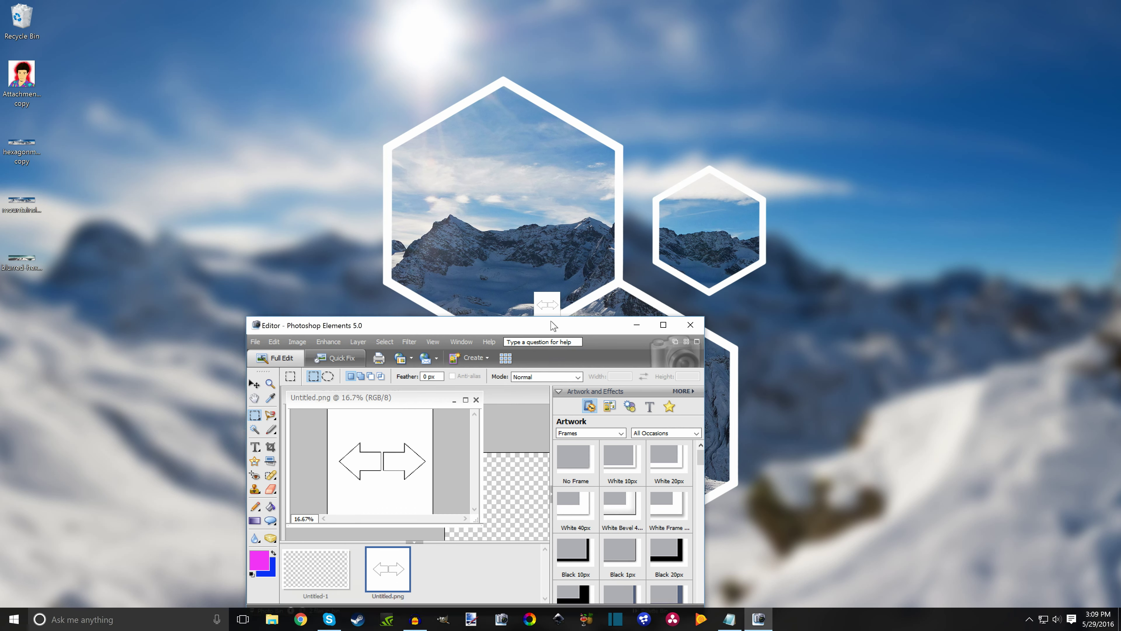
- Reopen Untitled.png and copy the right-pointing arrow for the wallpaper document
click(662, 325)
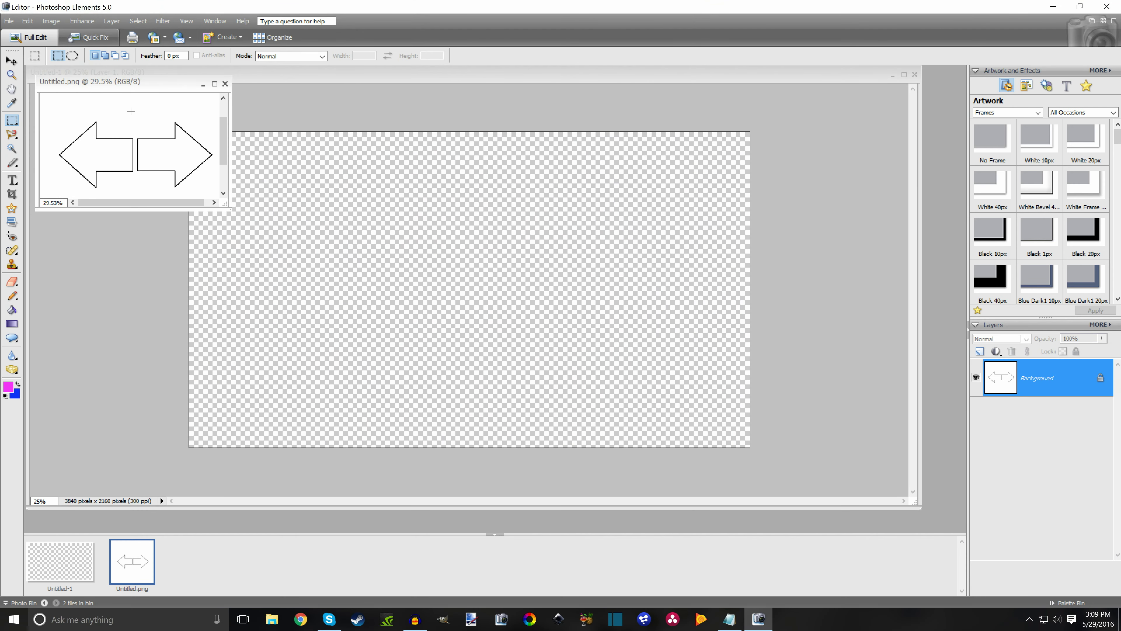
drag(131, 111, 217, 200)
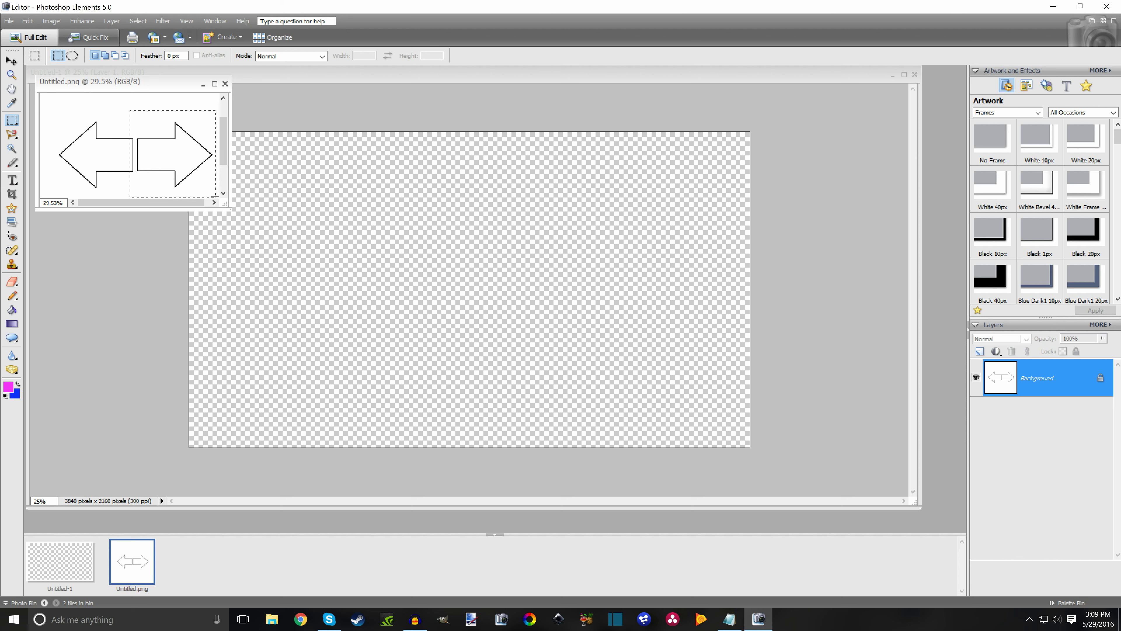
click(28, 21)
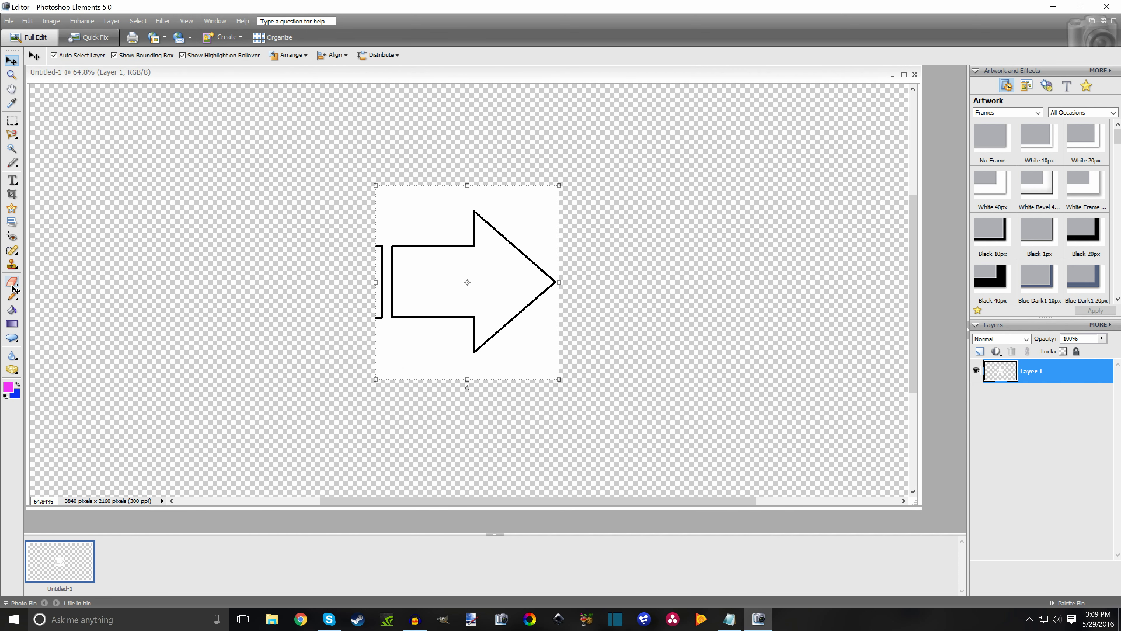
- Erase the fragment, delete the white background, and begin scaling the arrow about 2.5×
click(12, 281)
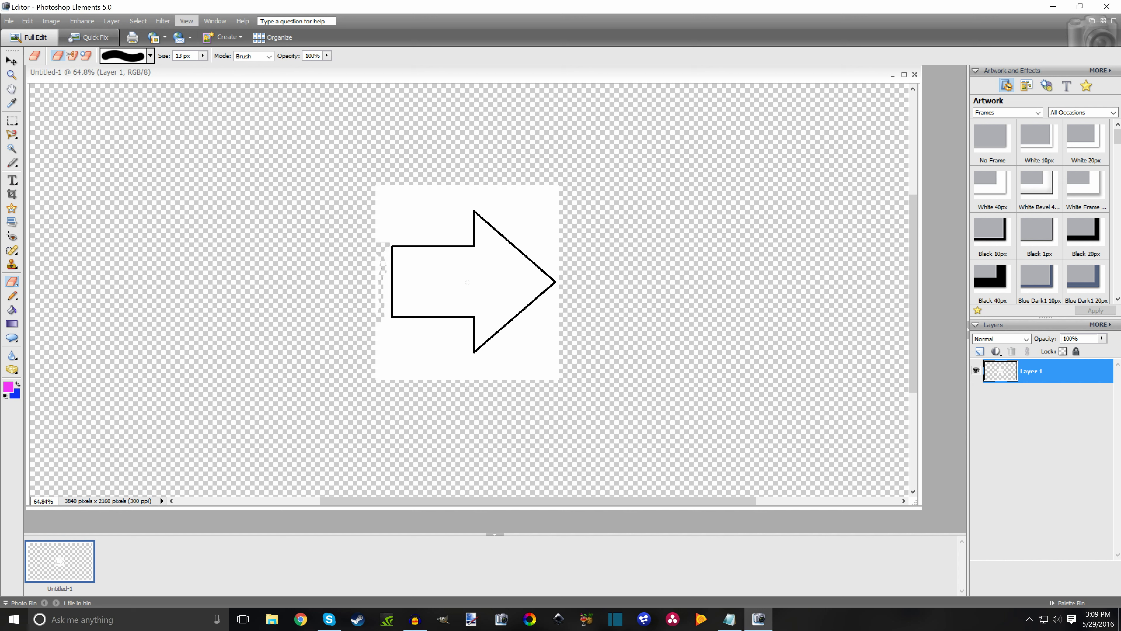
click(12, 147)
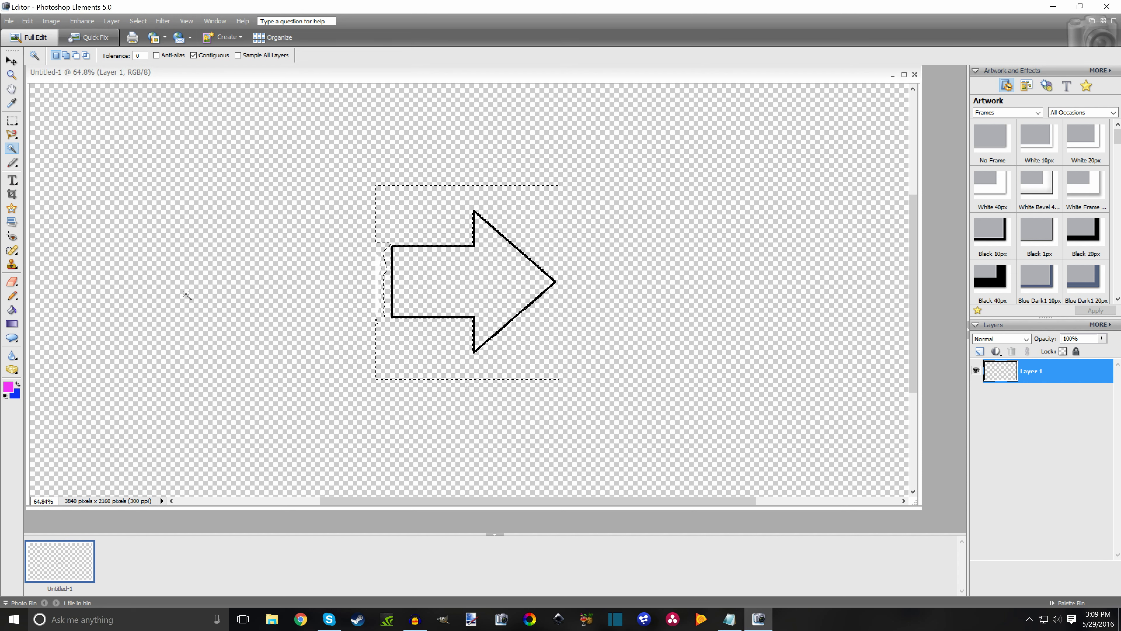
click(12, 121)
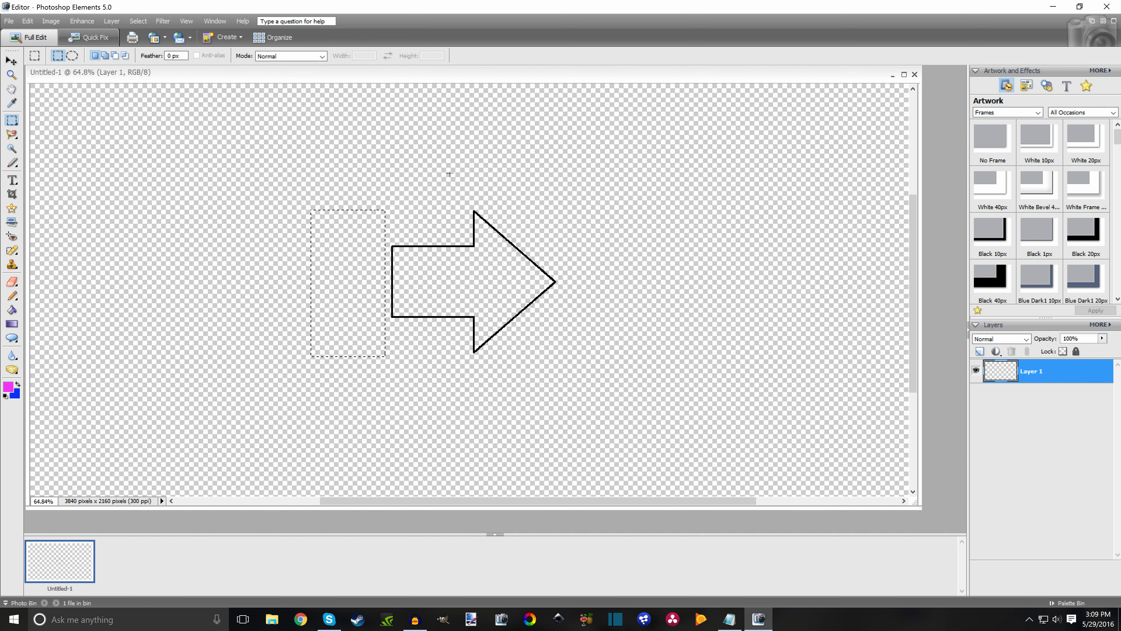
click(13, 60)
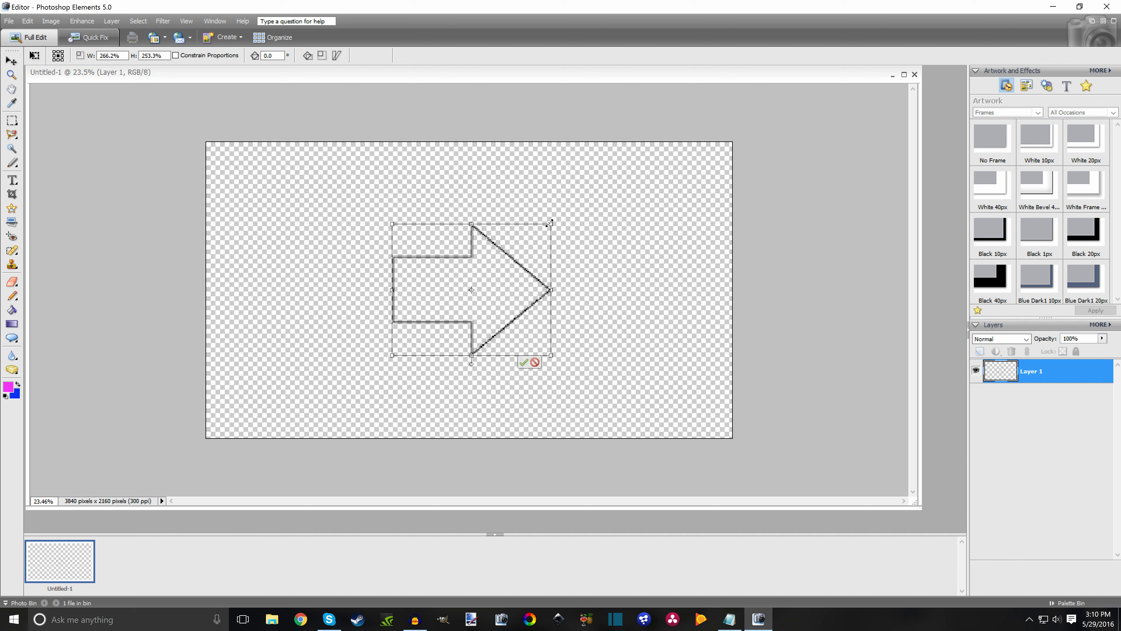
- Commit the enlarged arrow's transform
click(524, 362)
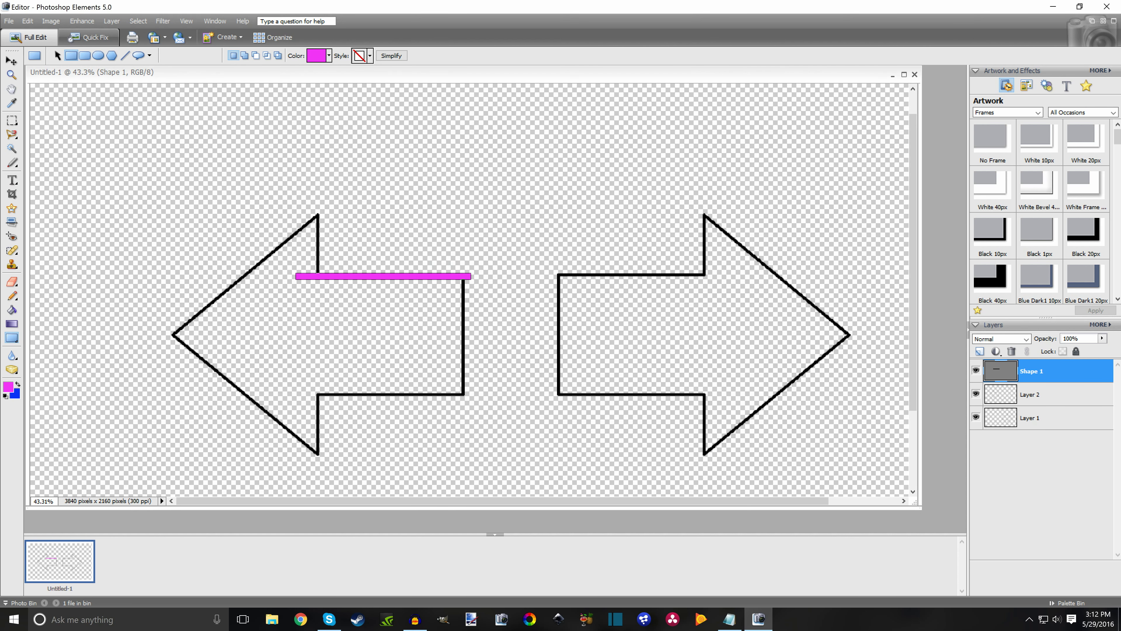
- Set the bar's shape colour to white and duplicate the bar layer
click(325, 55)
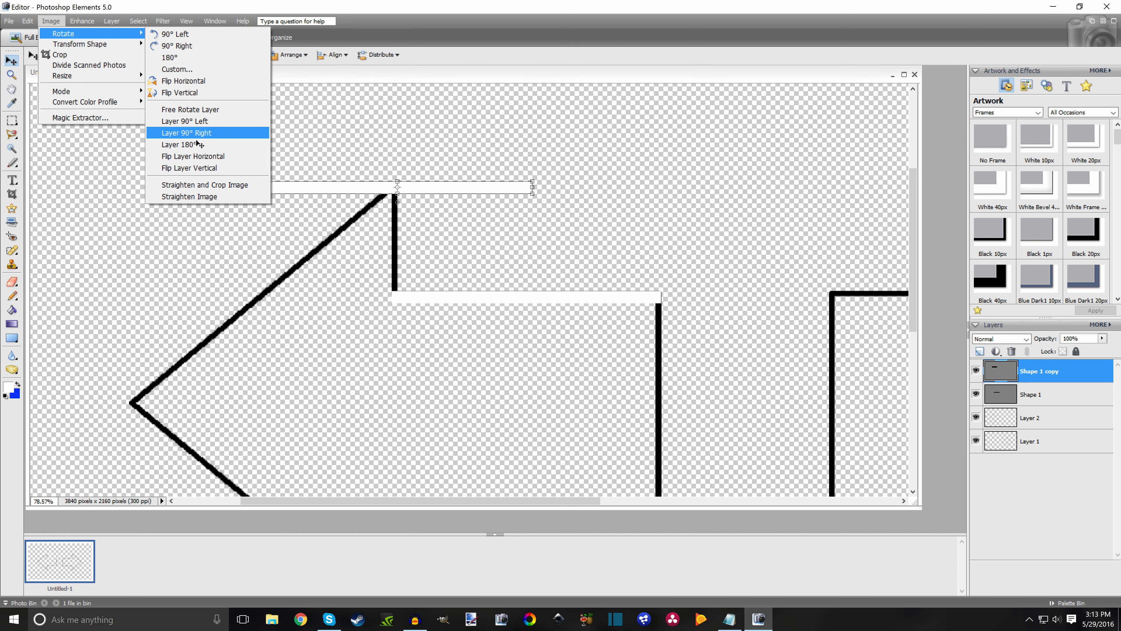
- Rotate the copied bar upright over the arrow's right edge and duplicate it again
click(186, 132)
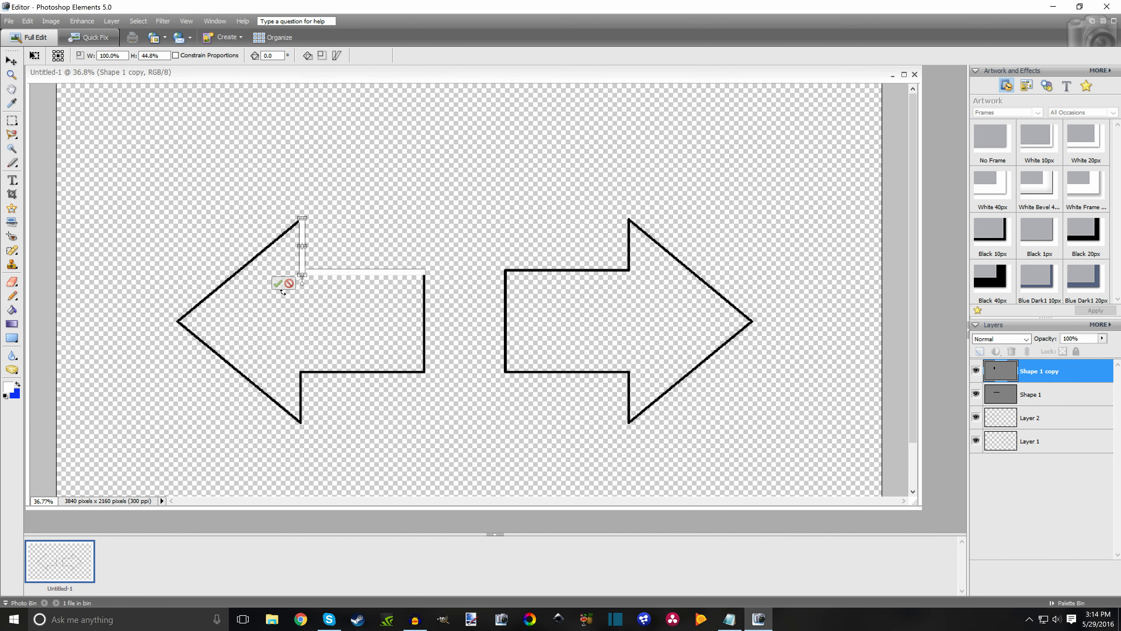
click(1032, 394)
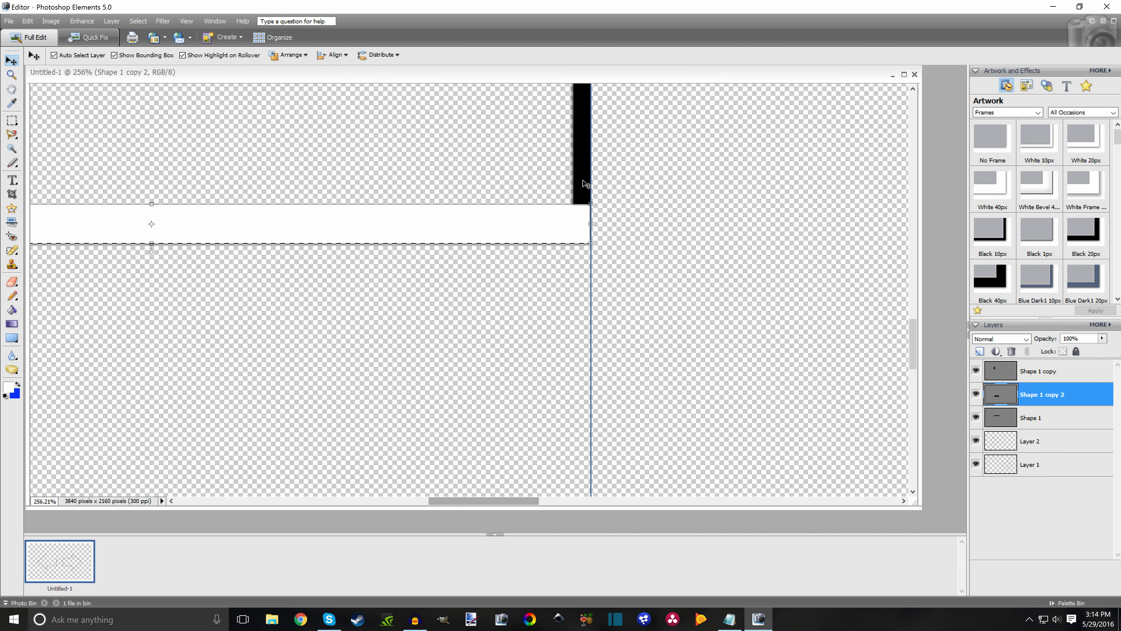
click(50, 21)
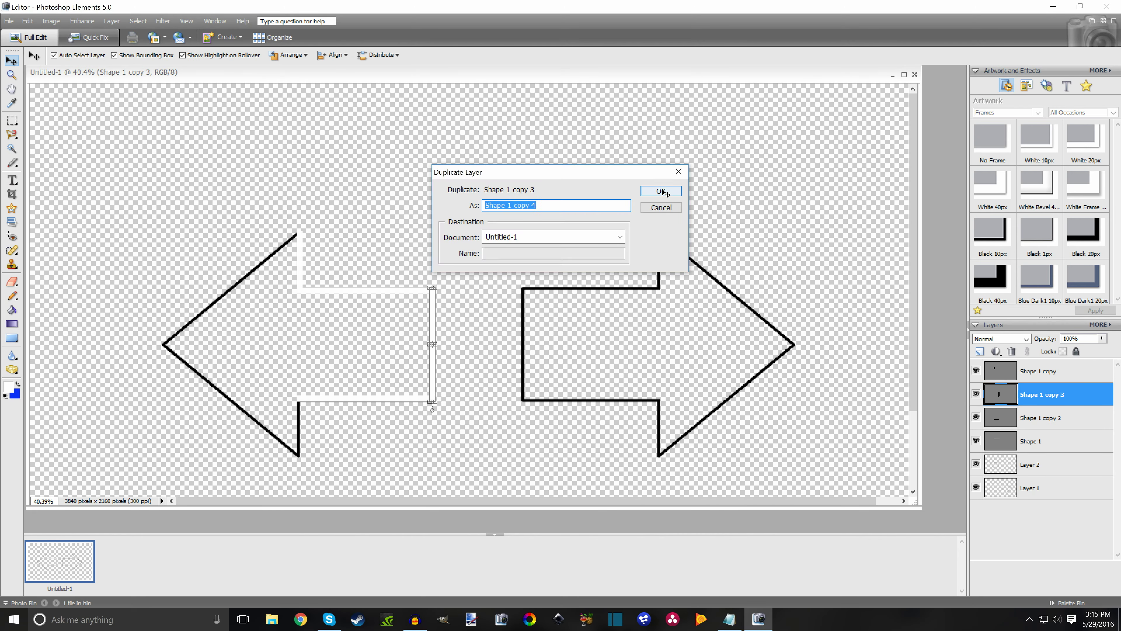
- Place rotated white bars over the left arrow's diagonal edges and request deleting Layer 1
click(659, 191)
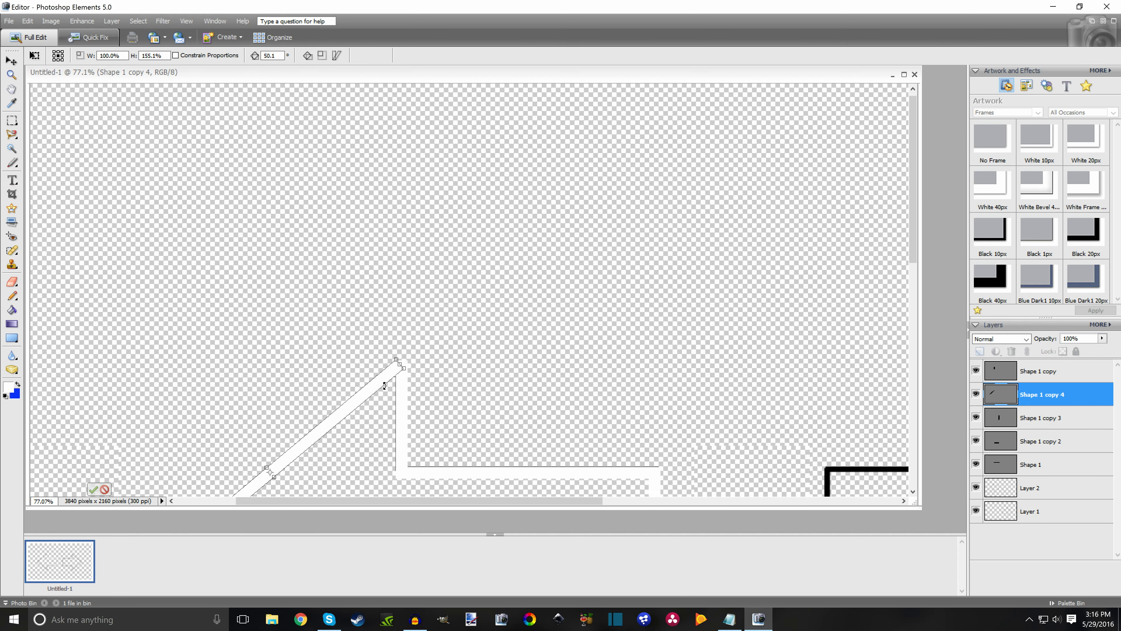
right_click(1041, 394)
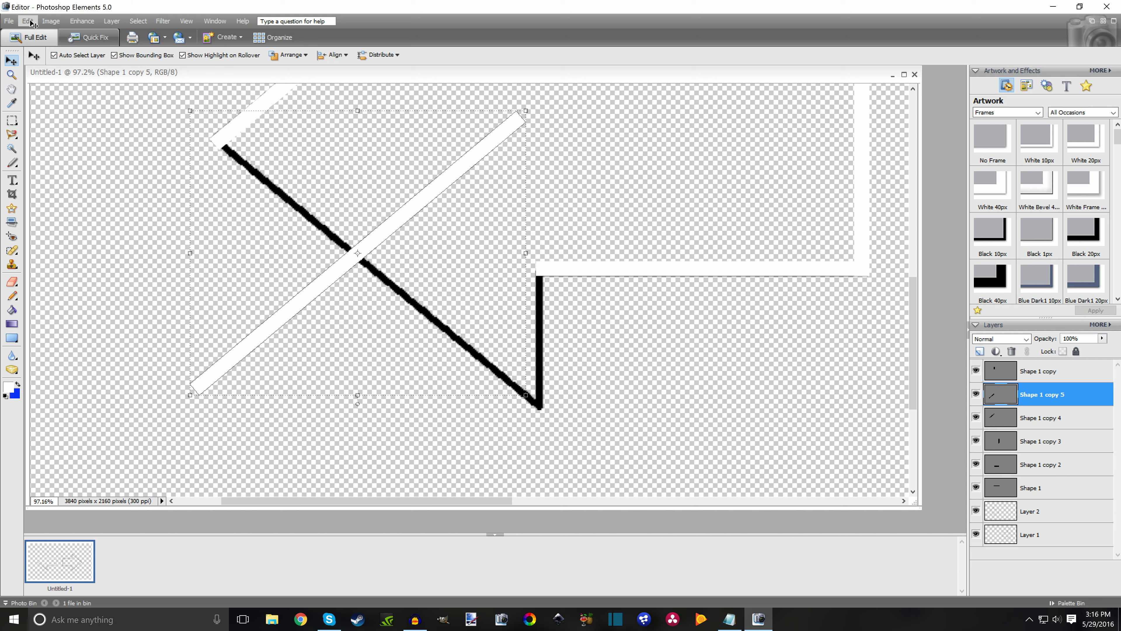
click(26, 21)
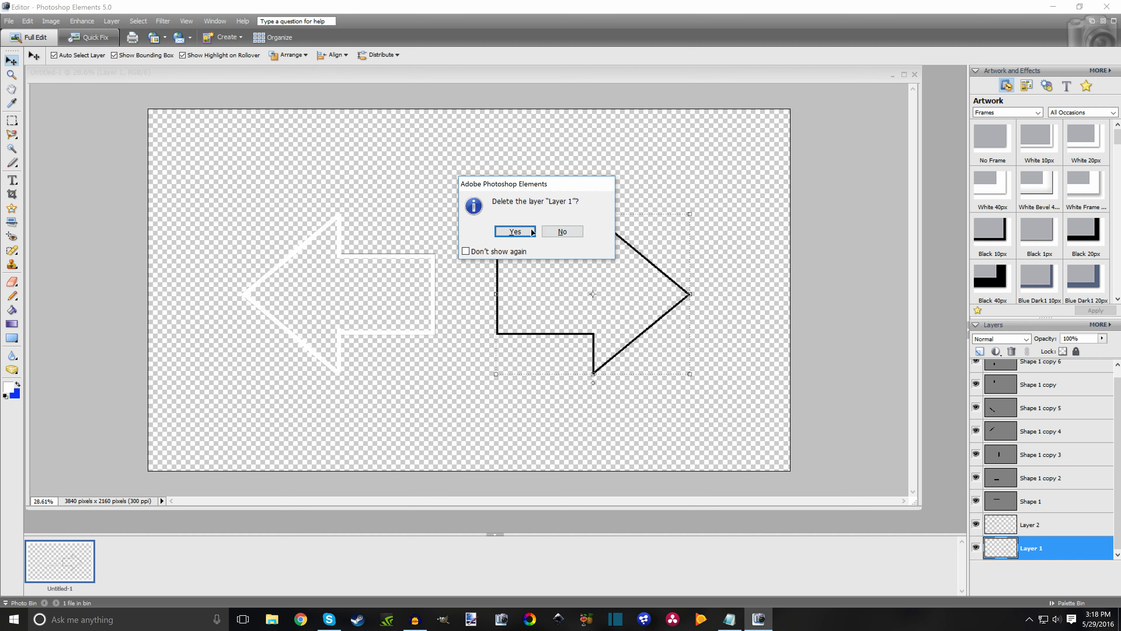
- Confirm deleting the black right-arrow Layer 1 and select the white shape layers to merge
click(513, 231)
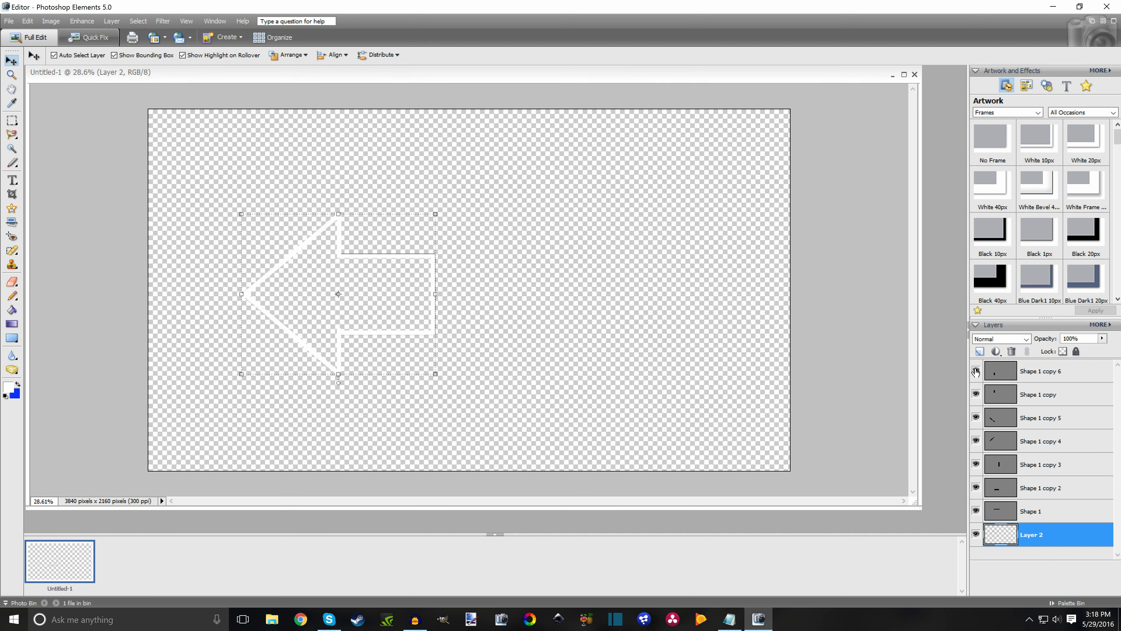
click(1041, 370)
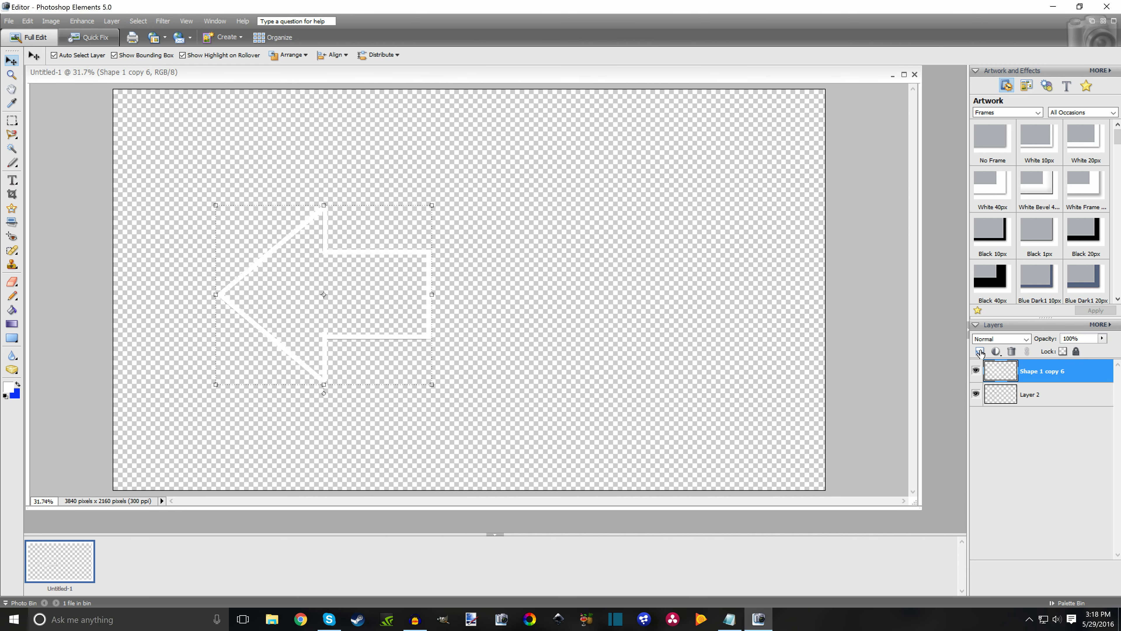
mouse_move(325, 255)
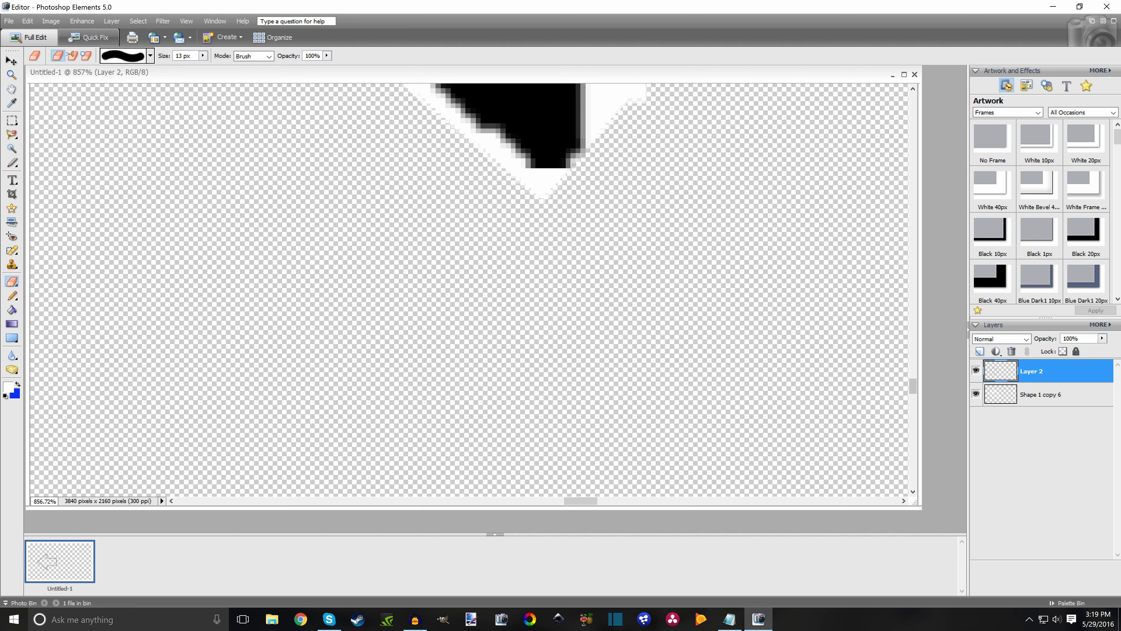
- On the merged white arrow layer, erase the white overhang past the arrow tip
click(1041, 394)
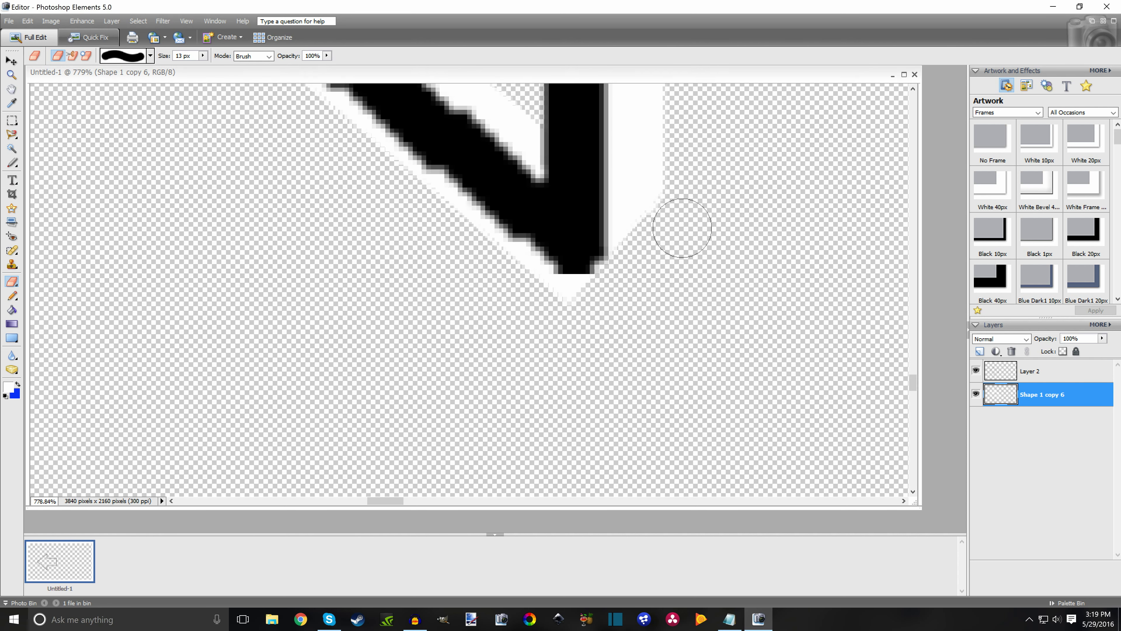
drag(682, 227, 585, 304)
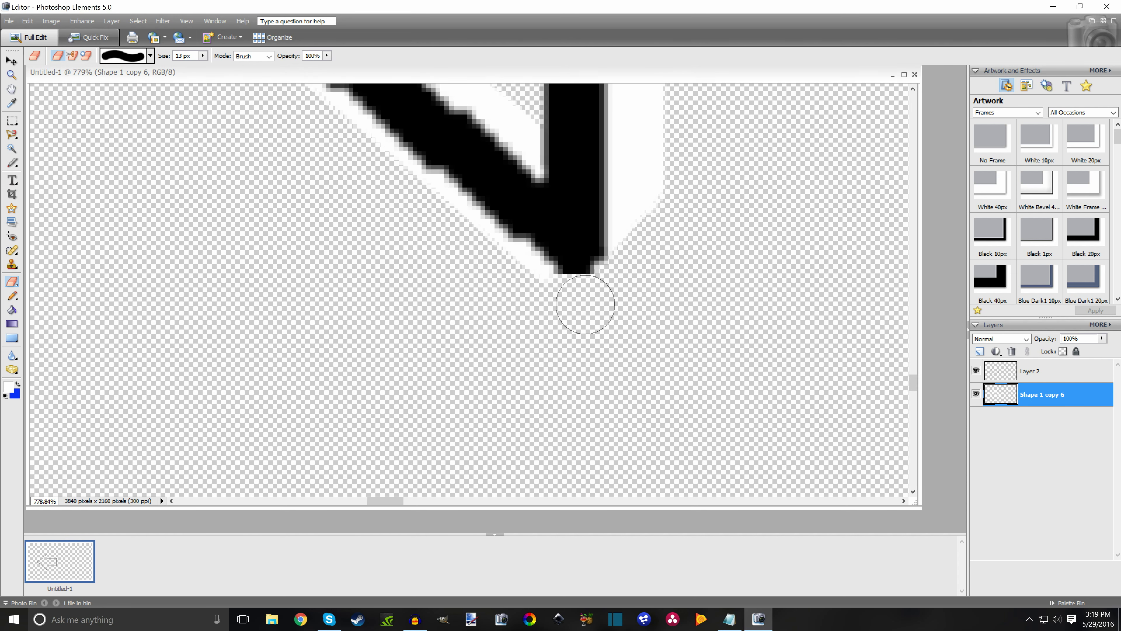
mouse_move(759, 309)
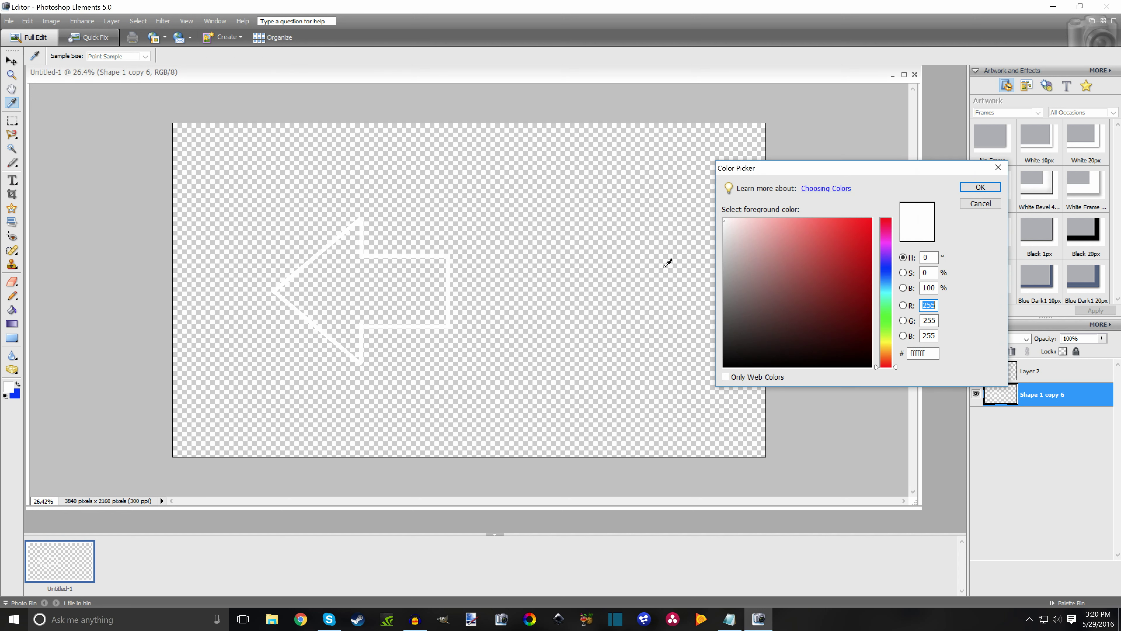
- Close the Color Picker and add a new empty Layer 3 for the black background
click(979, 186)
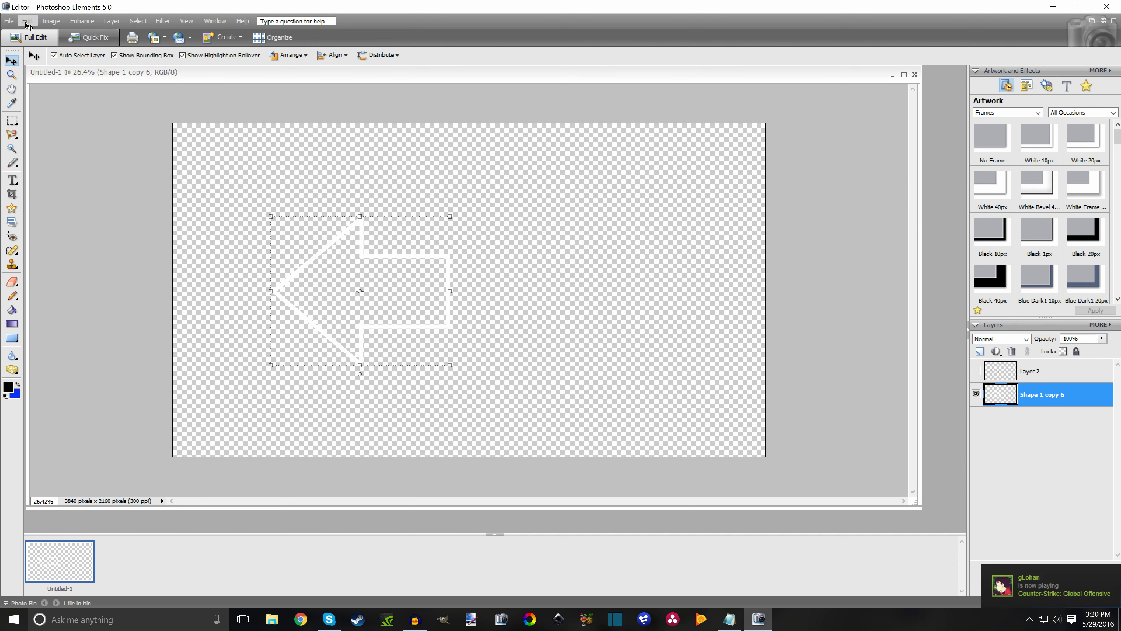
mouse_move(26, 23)
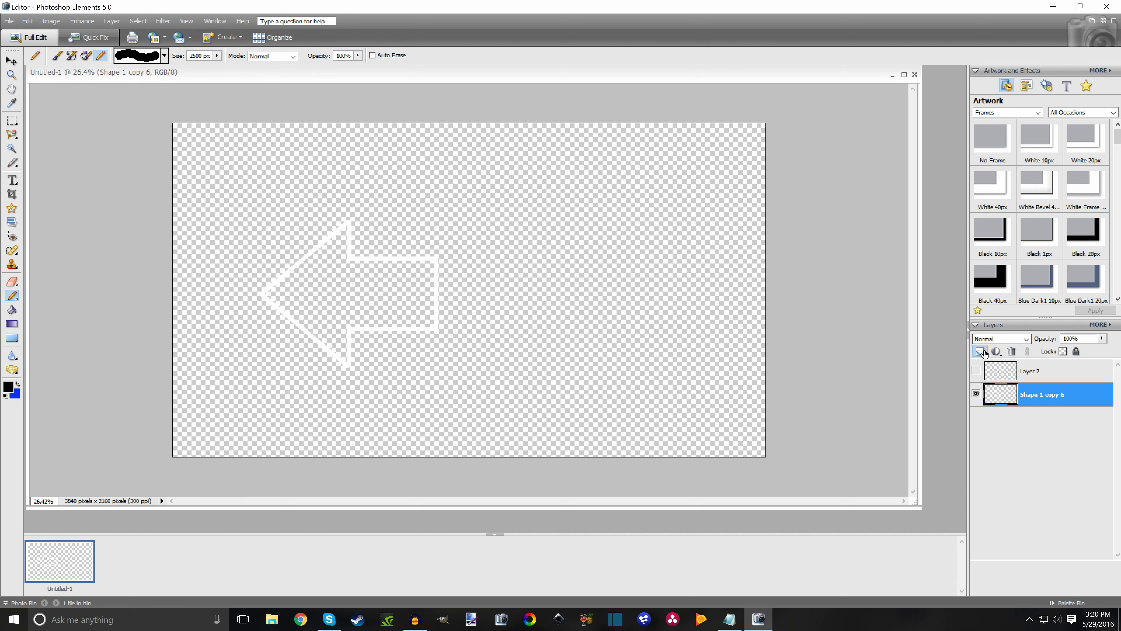
click(980, 351)
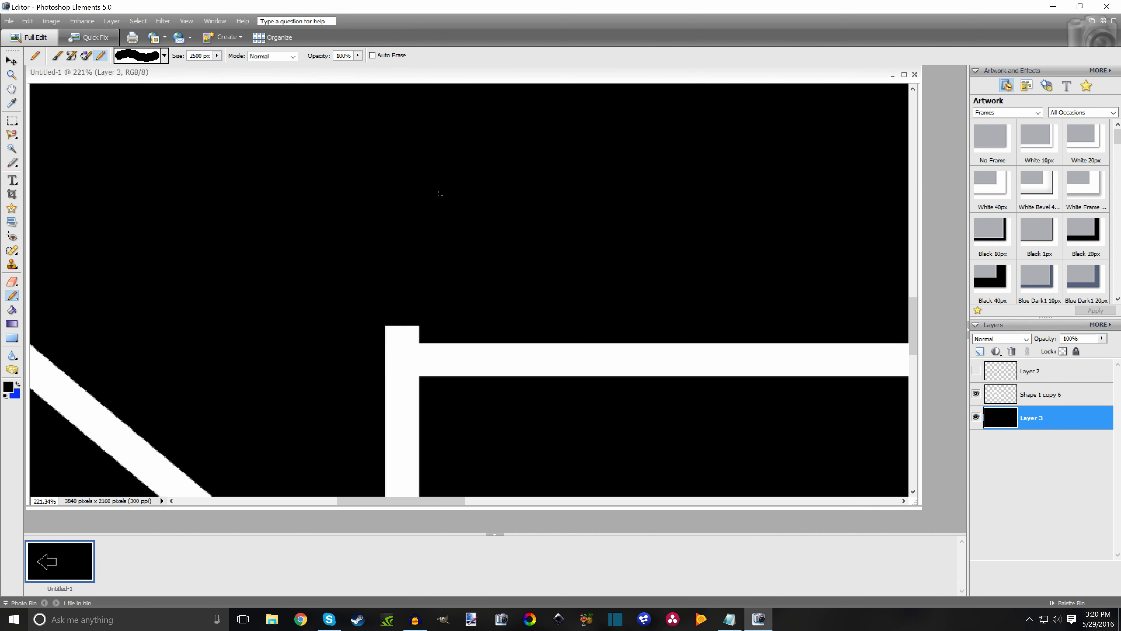
- Use Rectangular Marquee selections on the white arrow layer to clean up its corners
click(11, 120)
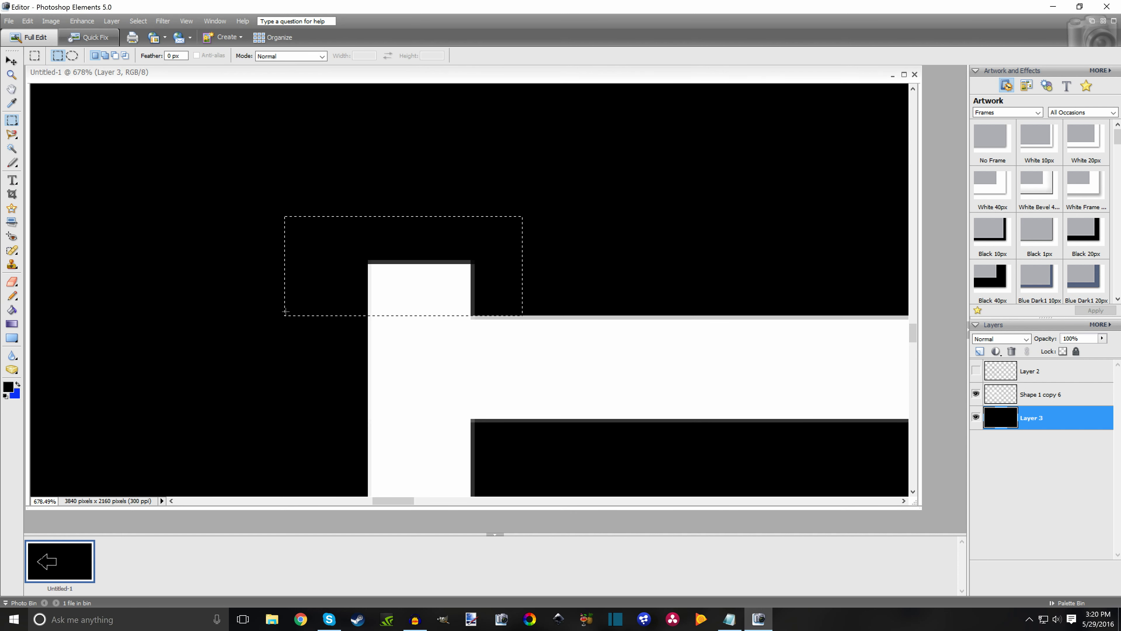
click(1040, 394)
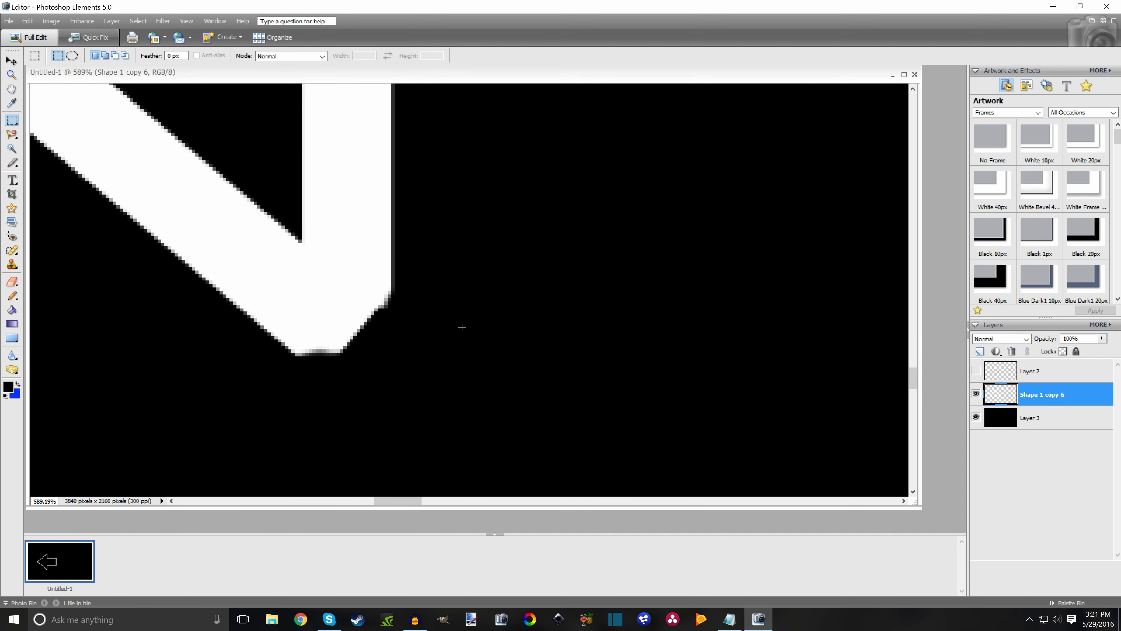
mouse_move(508, 410)
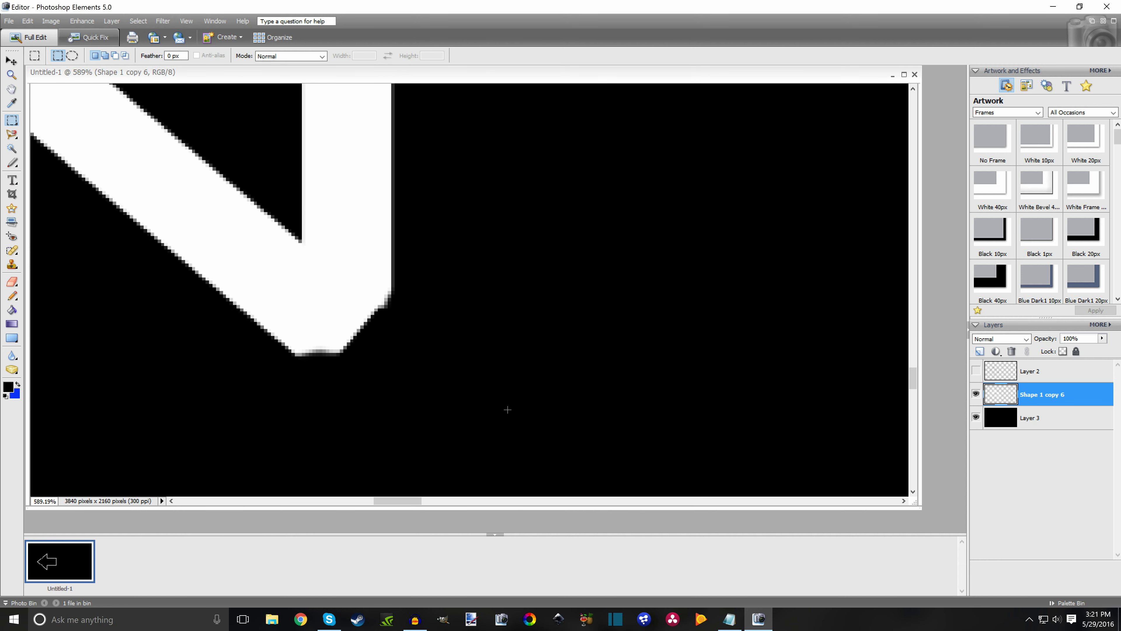
drag(56, 295, 508, 462)
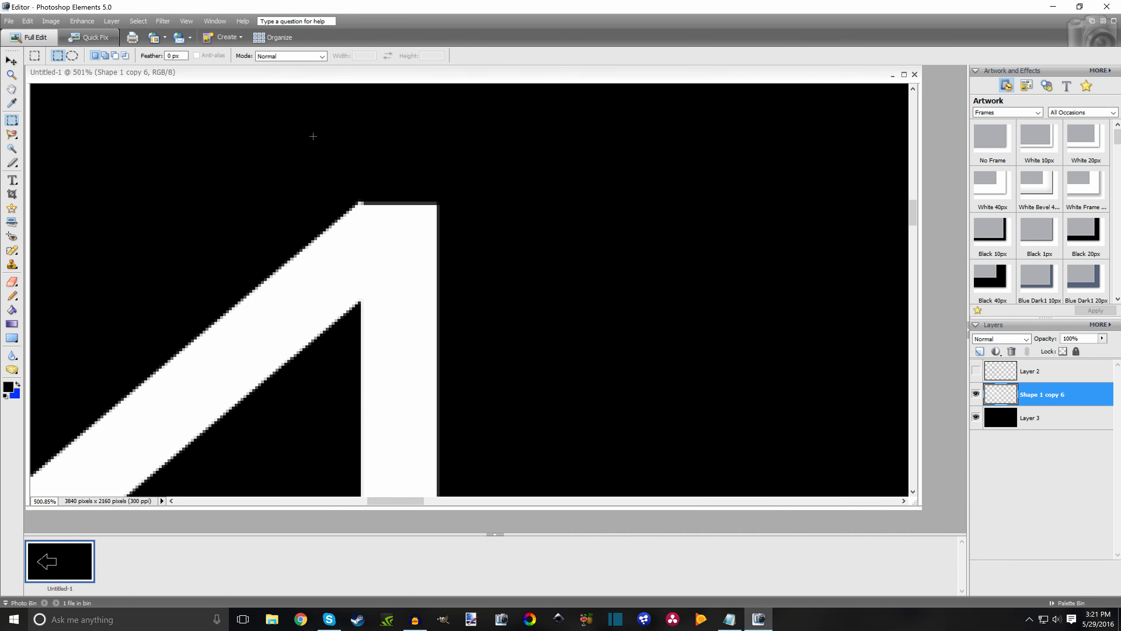
drag(313, 136, 498, 230)
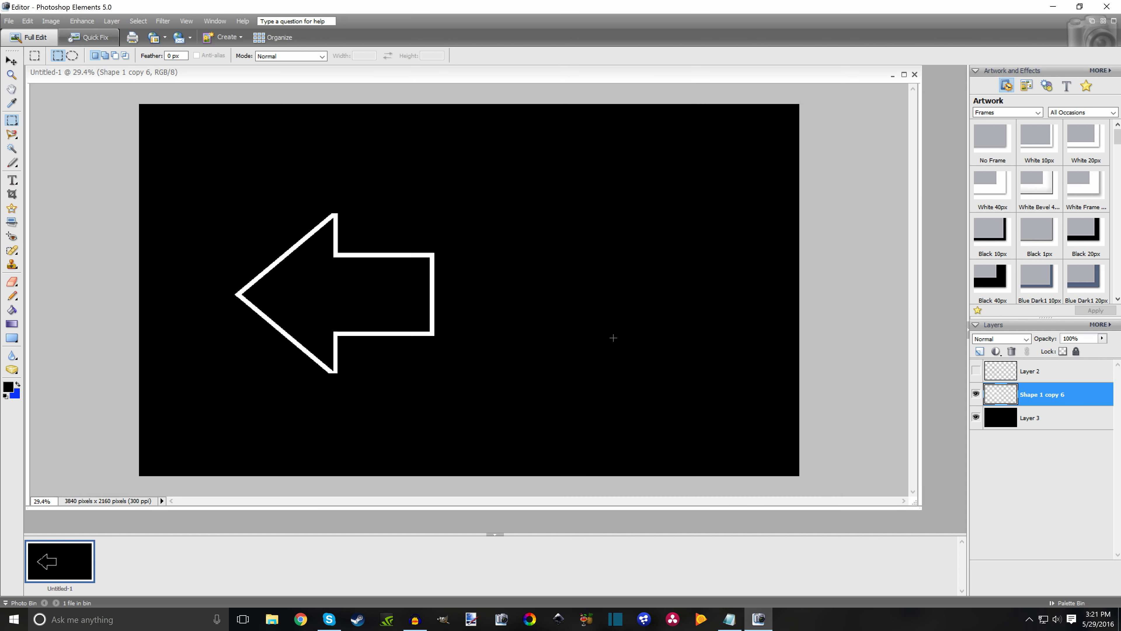
mouse_move(214, 335)
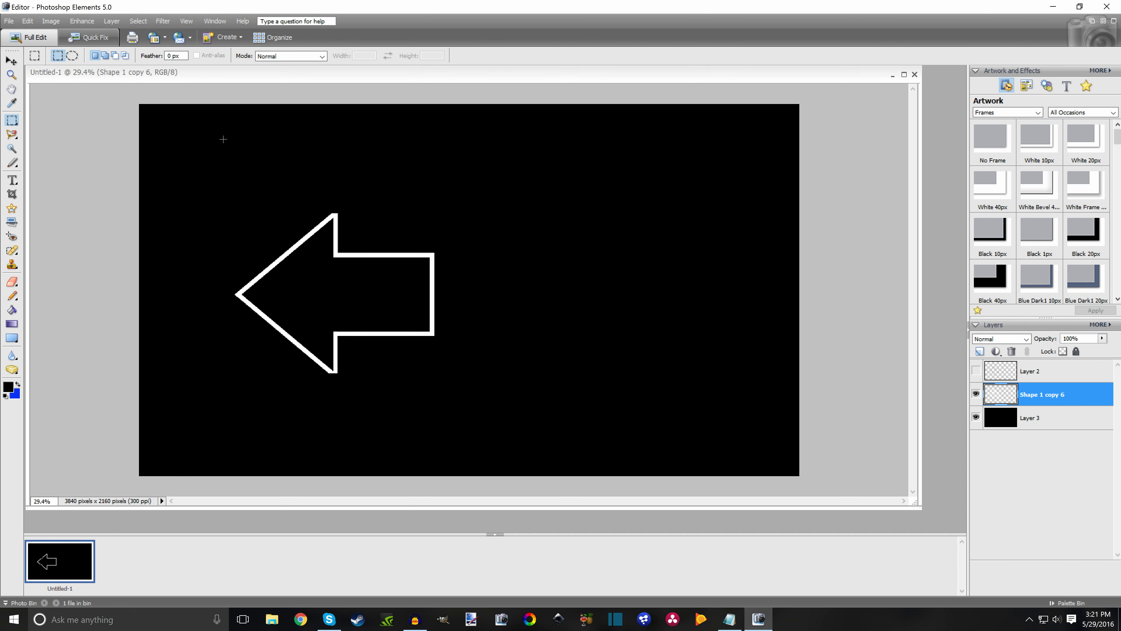
- Delete hidden outline Layer 2 and stretch the pasted garden photo to fill the canvas
click(12, 61)
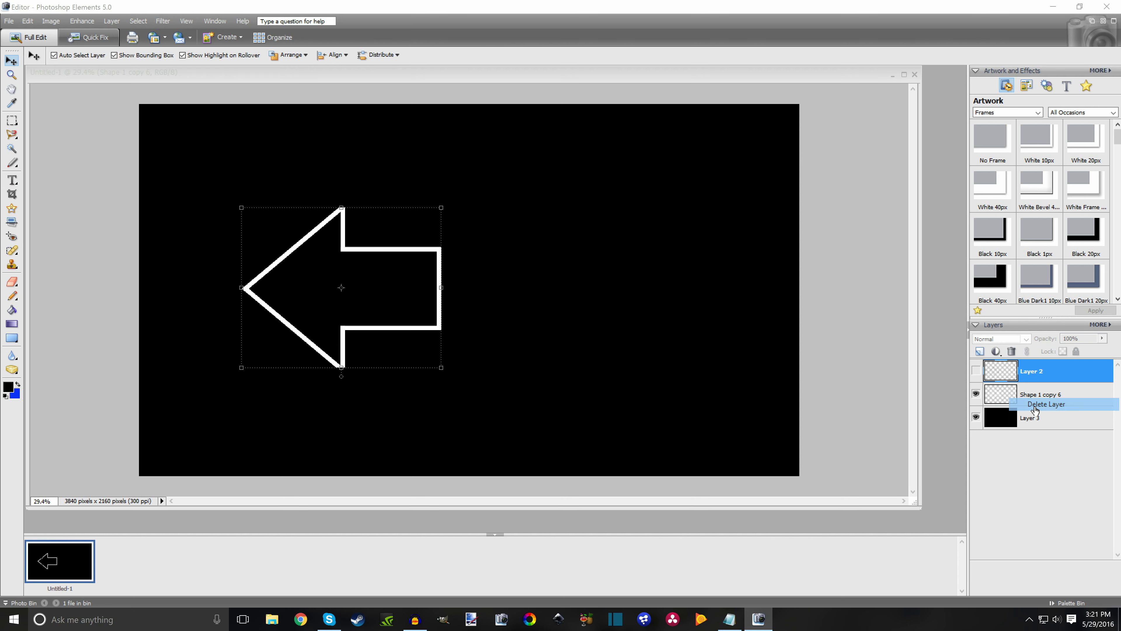
click(1044, 403)
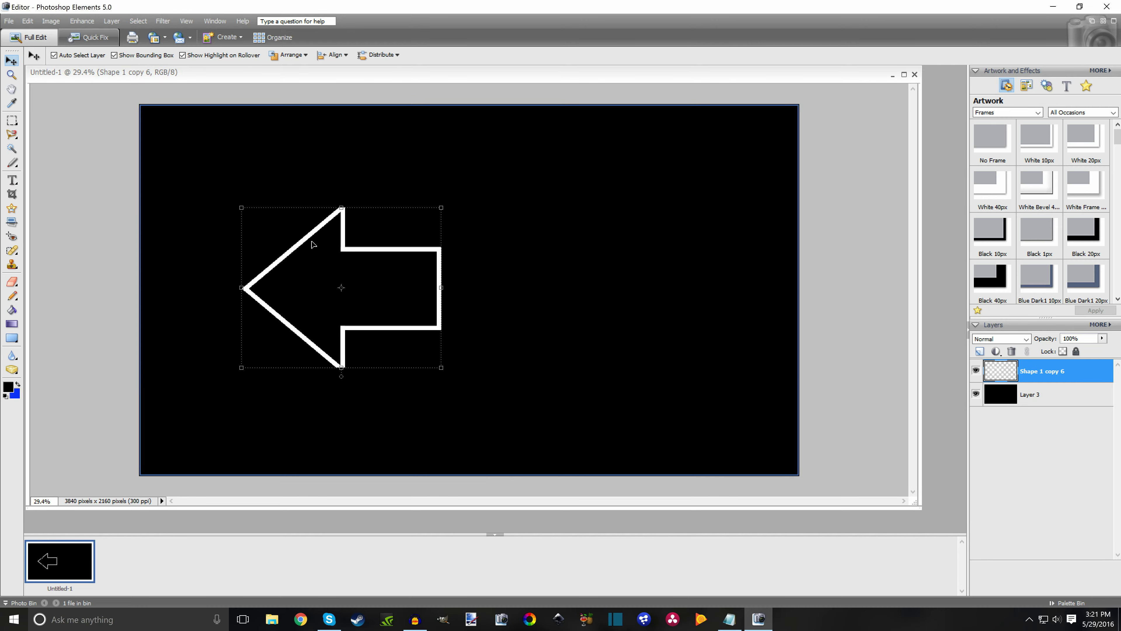
mouse_move(306, 443)
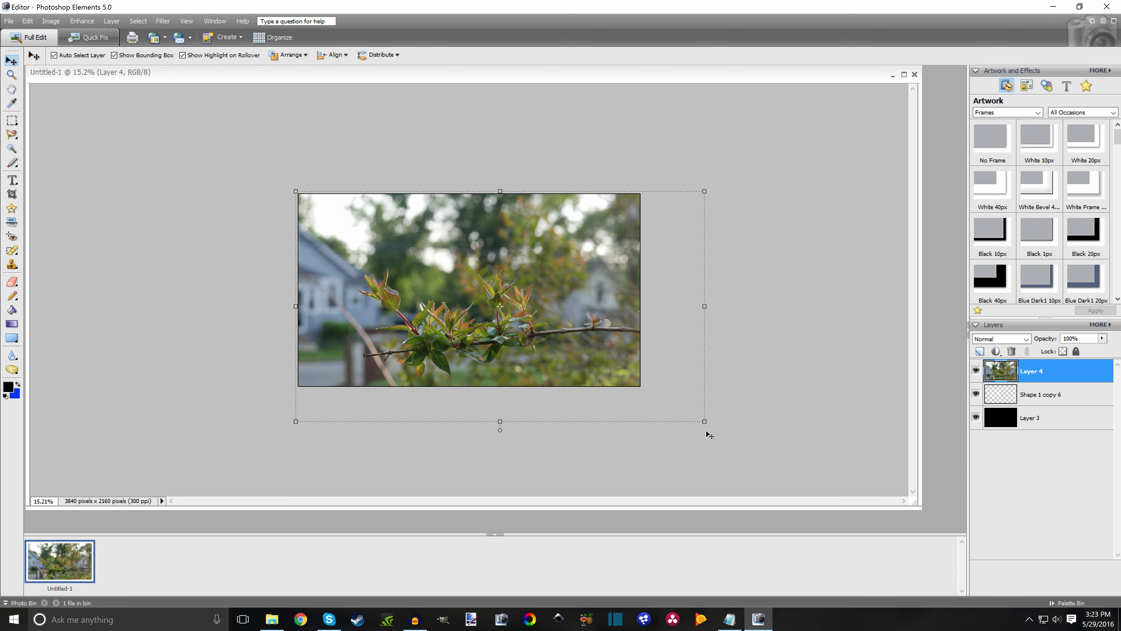
drag(704, 420, 647, 392)
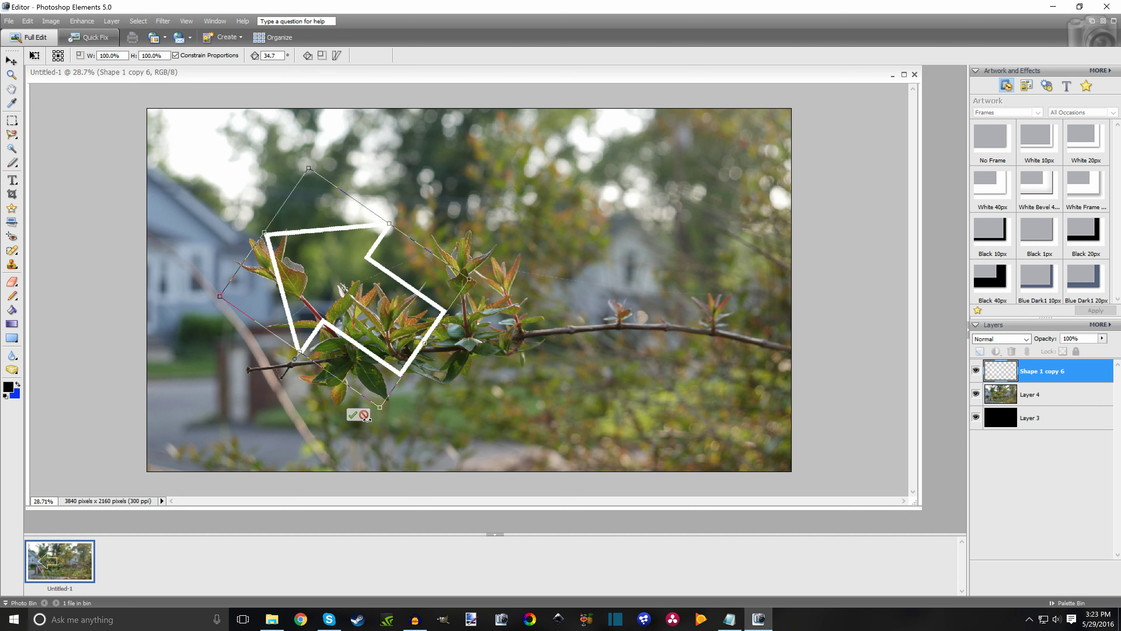
- Rotate the white arrow 90° to point up, duplicate it and move the copy to the right
click(50, 21)
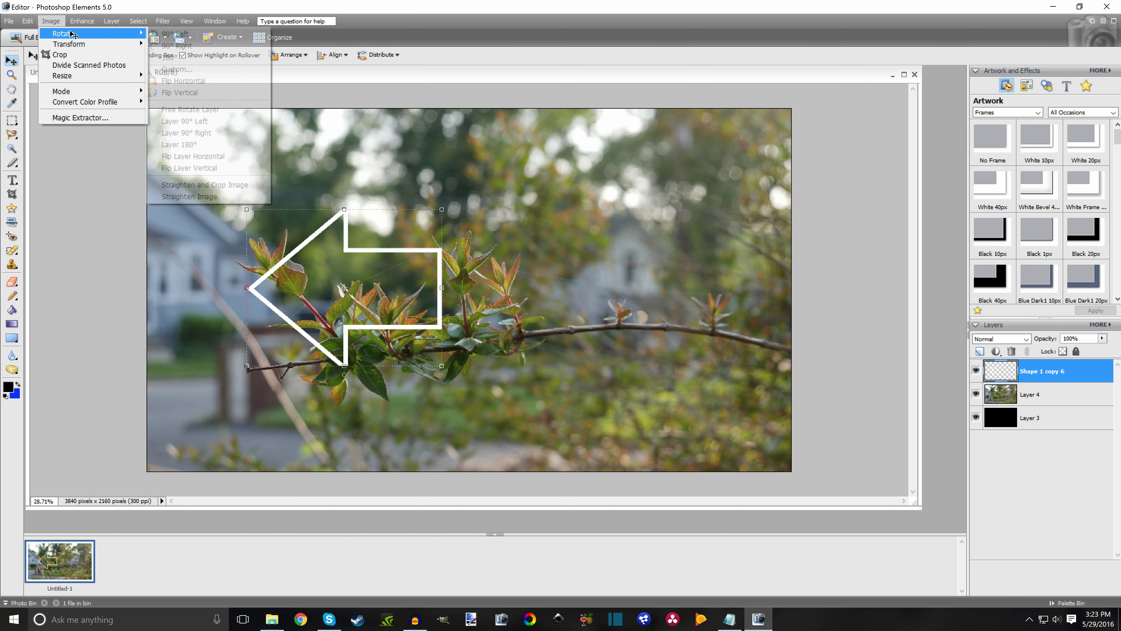
click(185, 133)
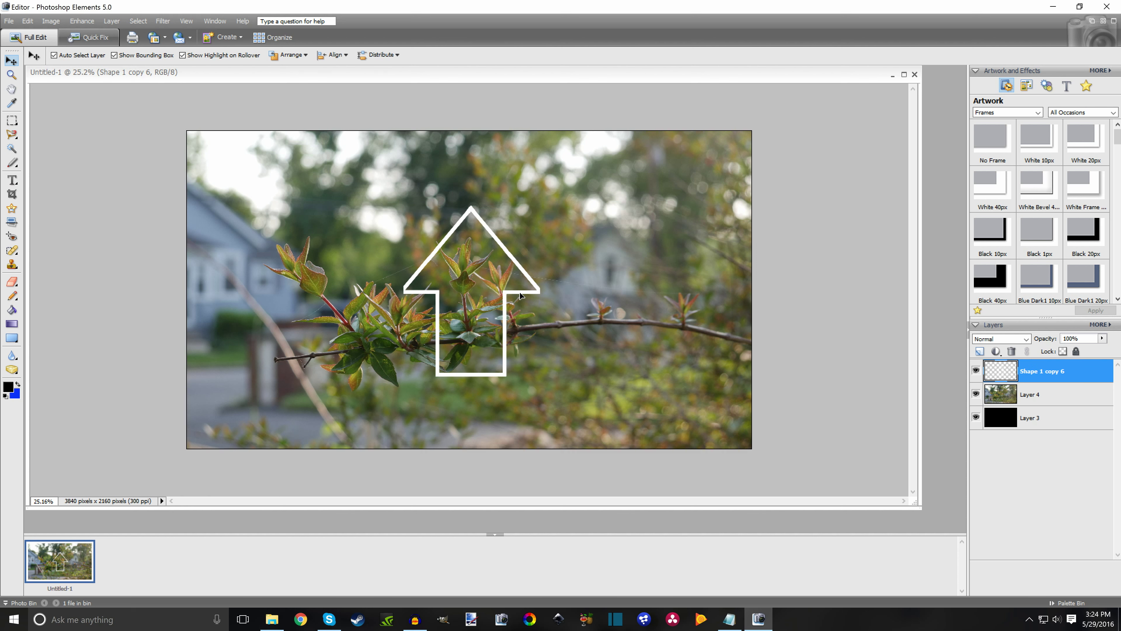
drag(501, 300, 486, 290)
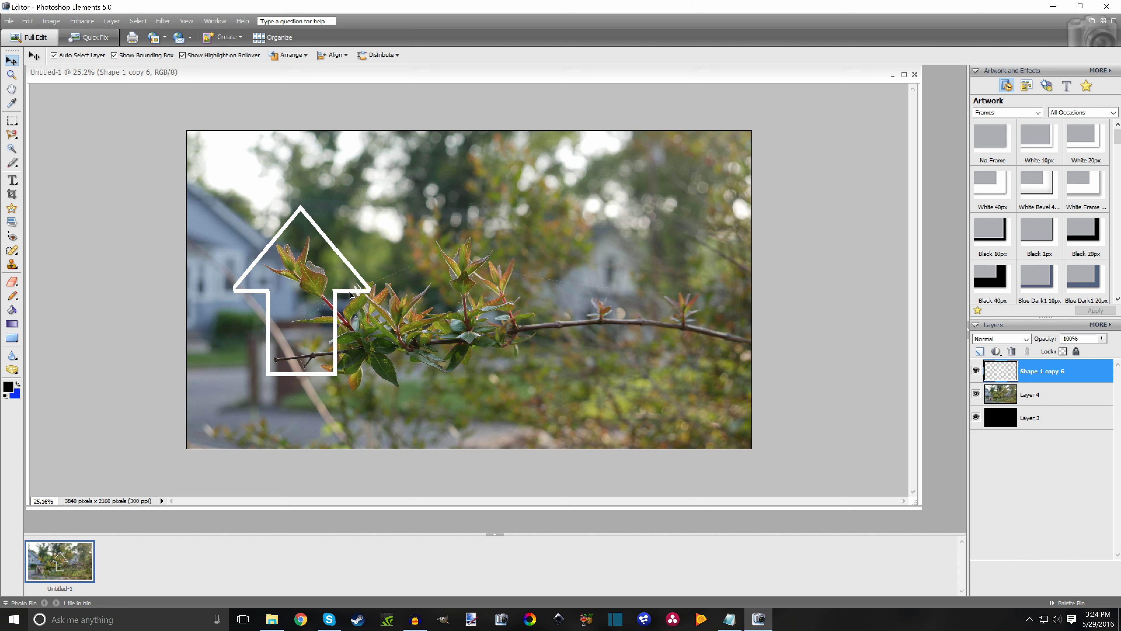
click(300, 293)
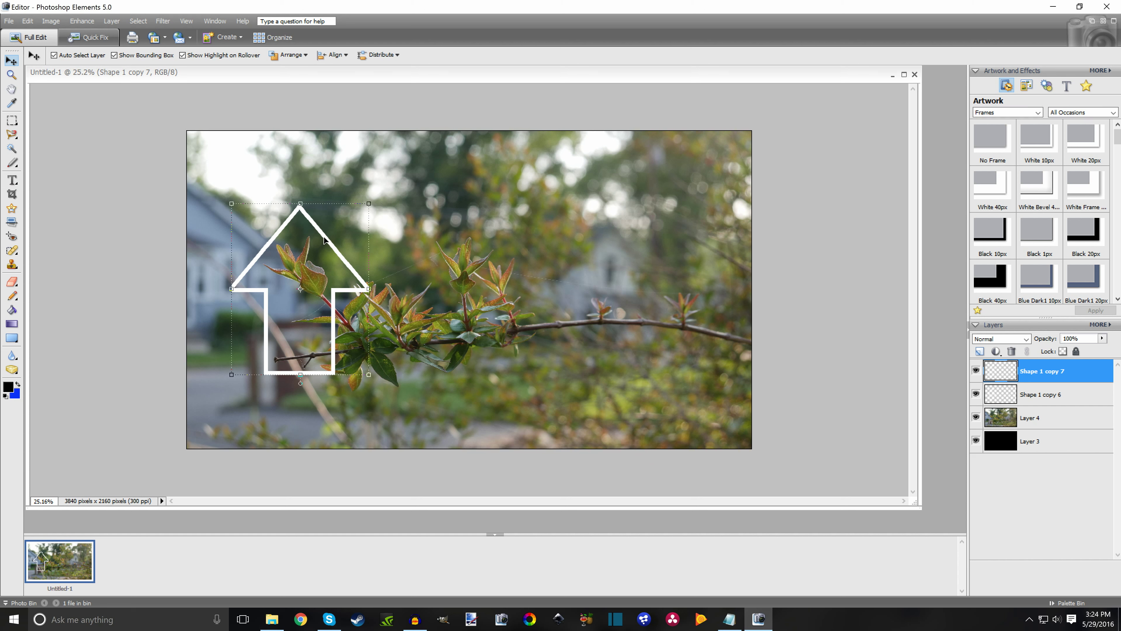
drag(300, 286, 654, 287)
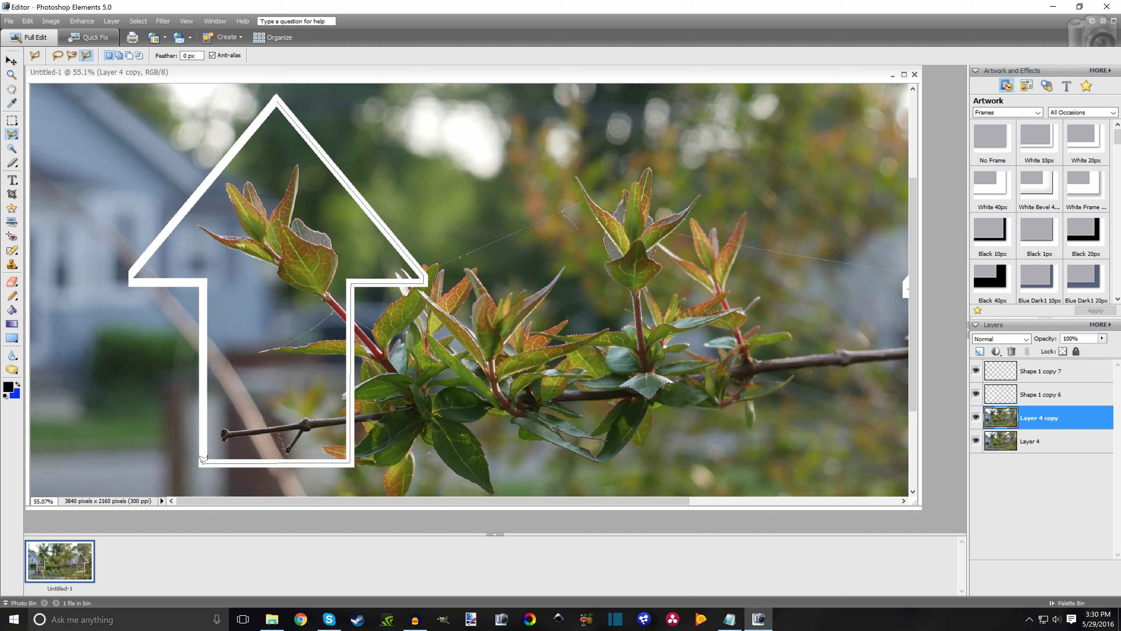
mouse_move(204, 279)
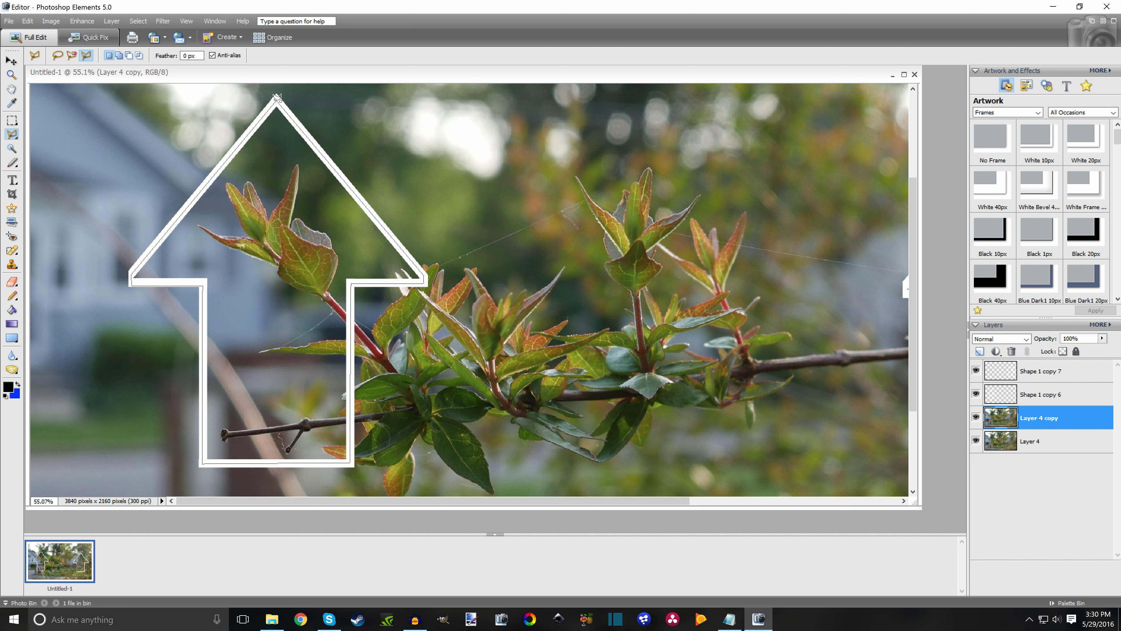
- Cut the arrow-shaped area from Layer 4 copy, hide Layer 4 and paste it as Layer 5
click(27, 20)
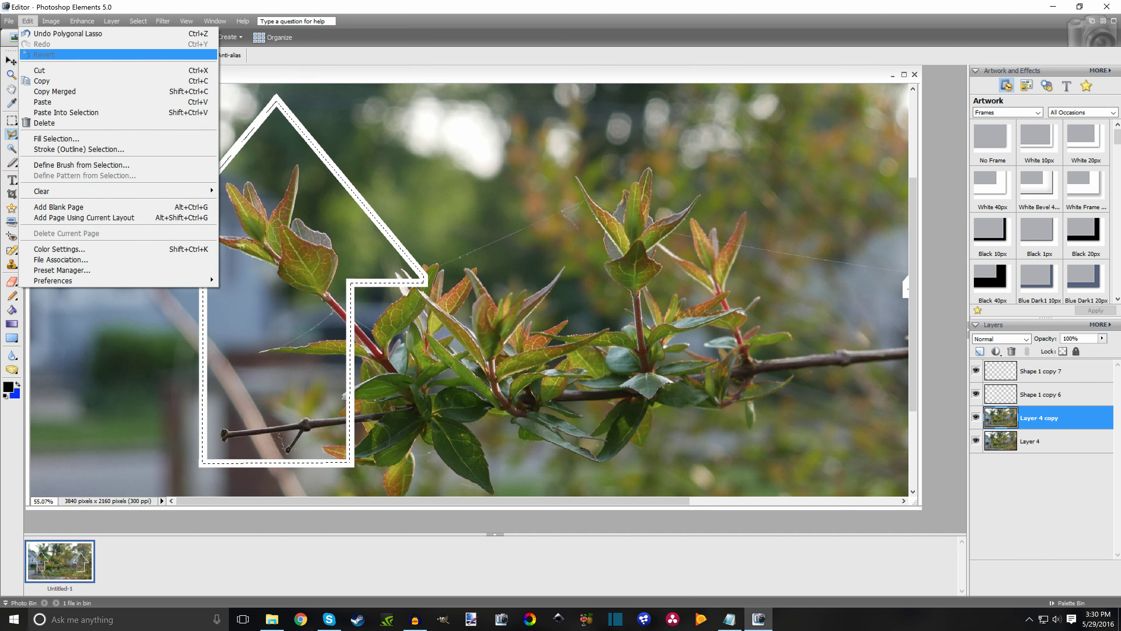
mouse_move(39, 70)
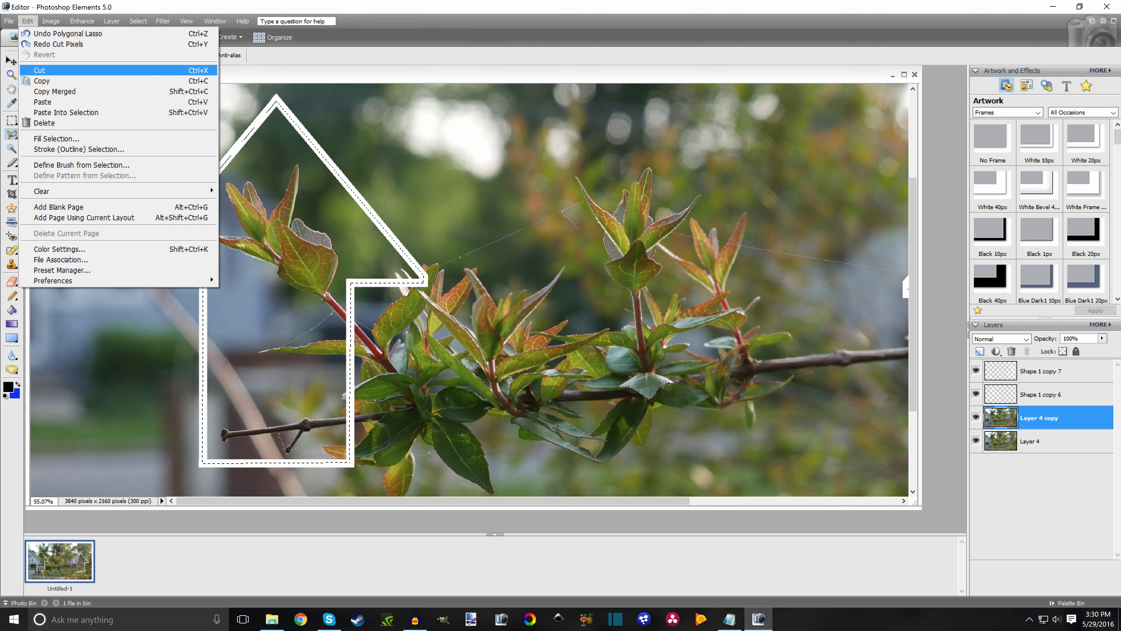
click(39, 70)
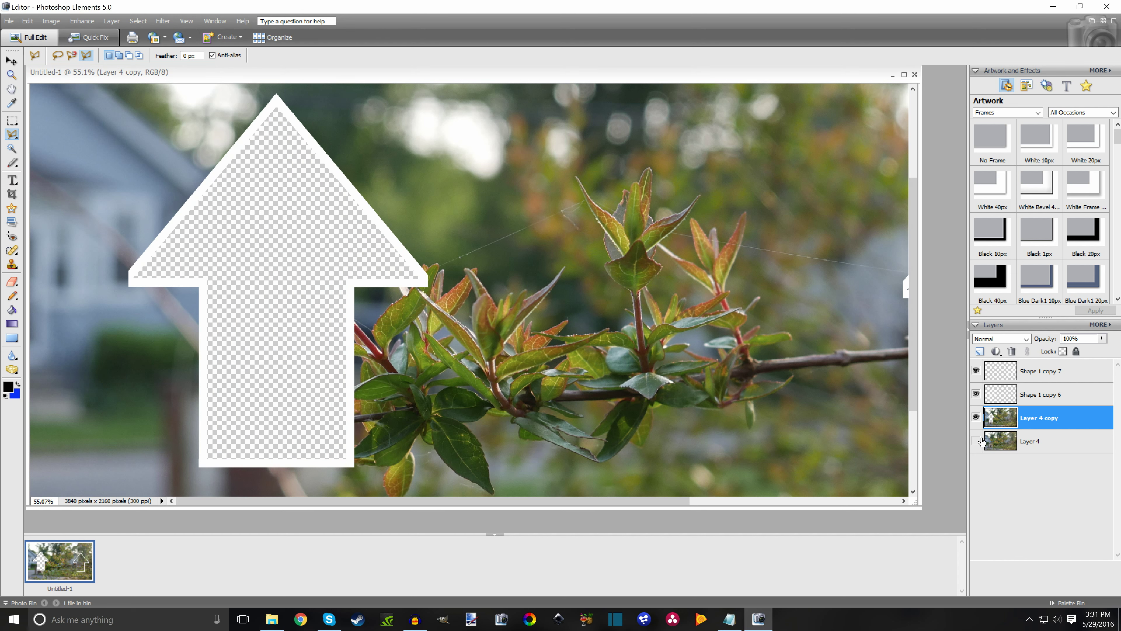
click(975, 441)
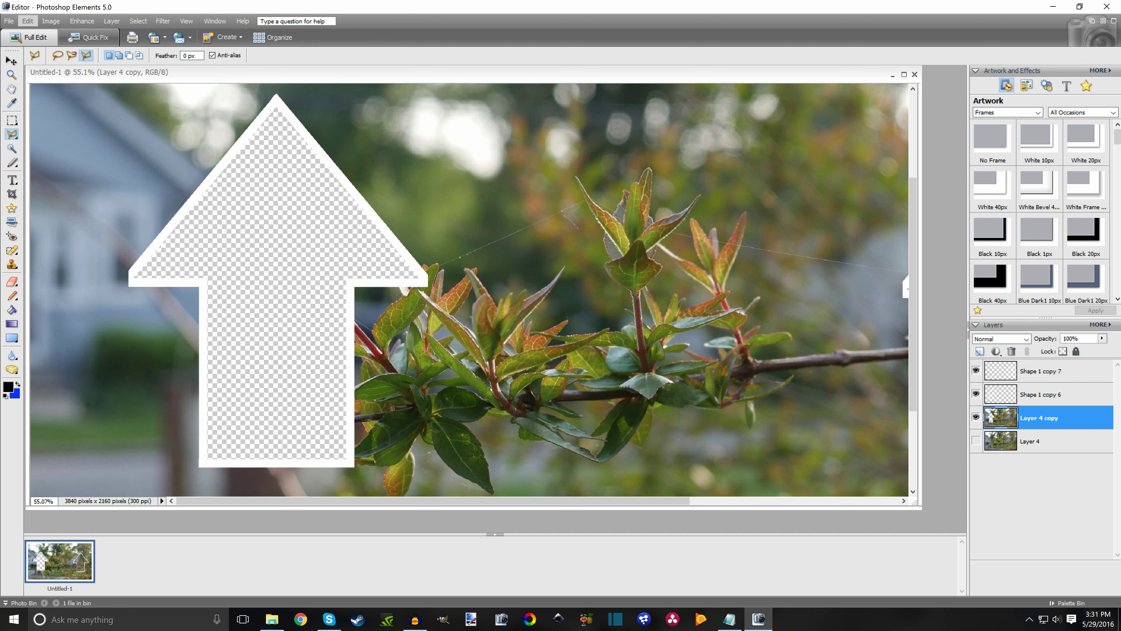
click(28, 21)
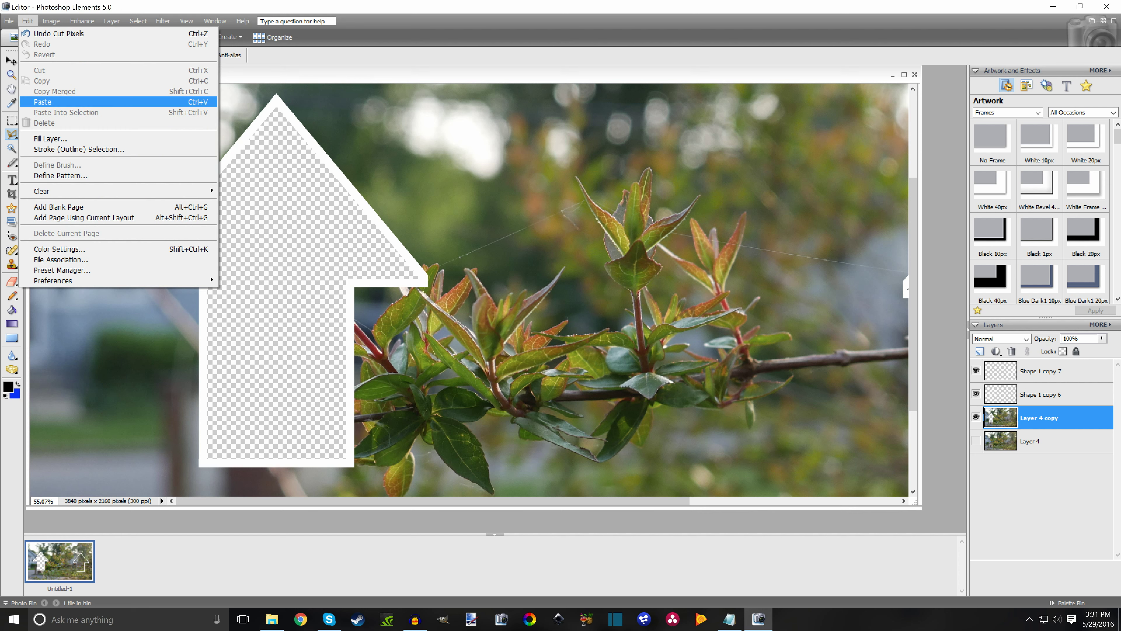
click(42, 102)
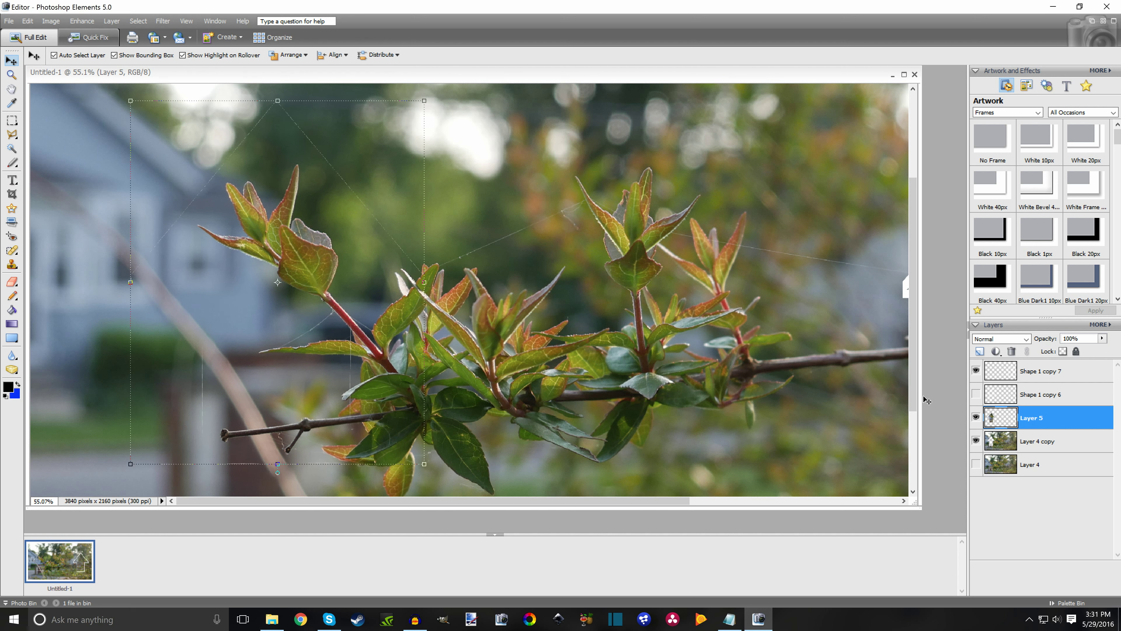
mouse_move(487, 271)
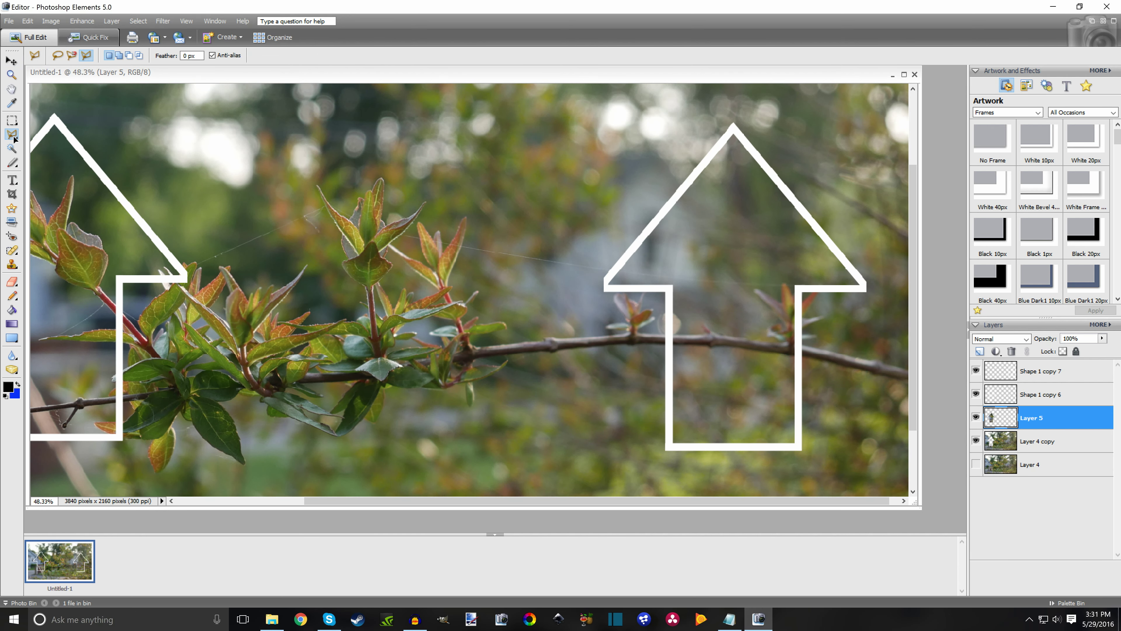
- Trace the right arrow's photo area for its own Layer 6, then select Layer 4 copy
click(1037, 441)
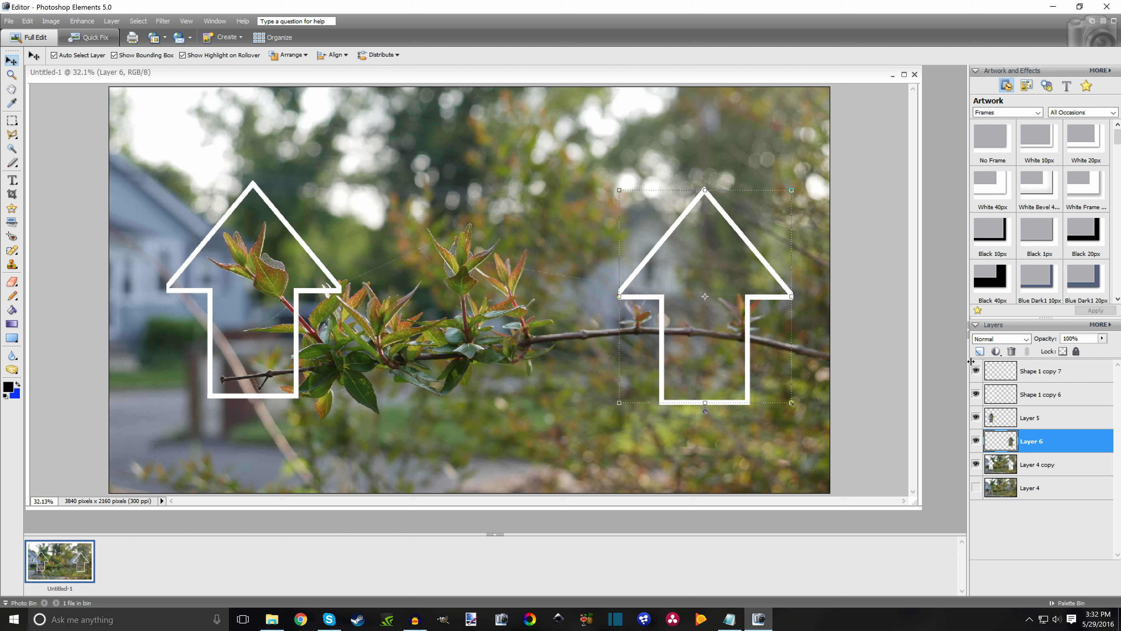
mouse_move(976, 370)
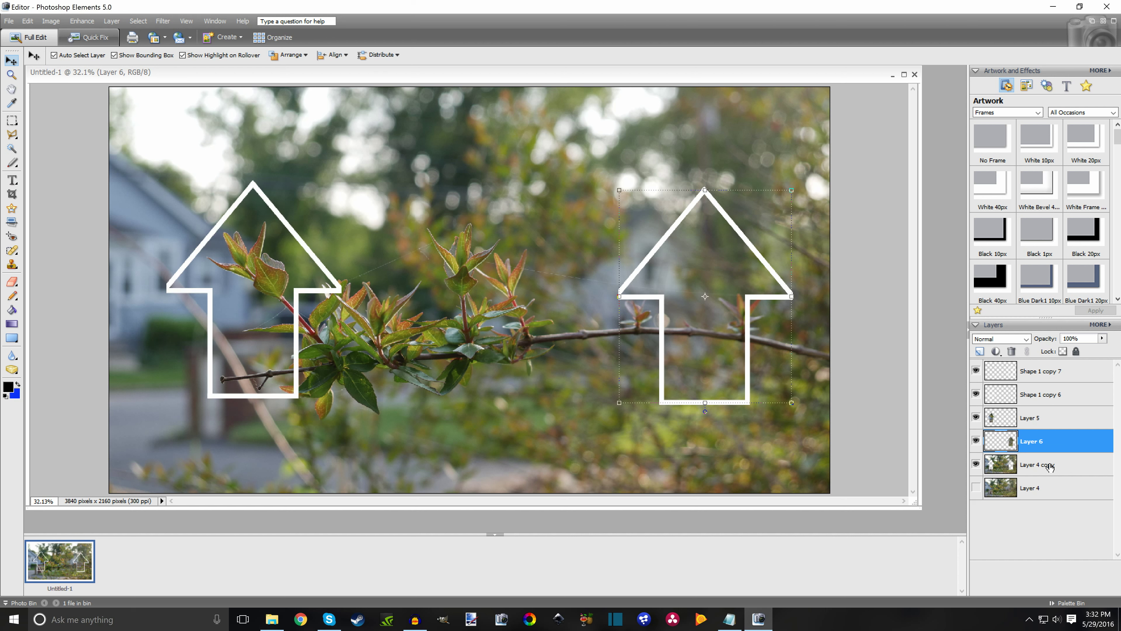
click(1039, 465)
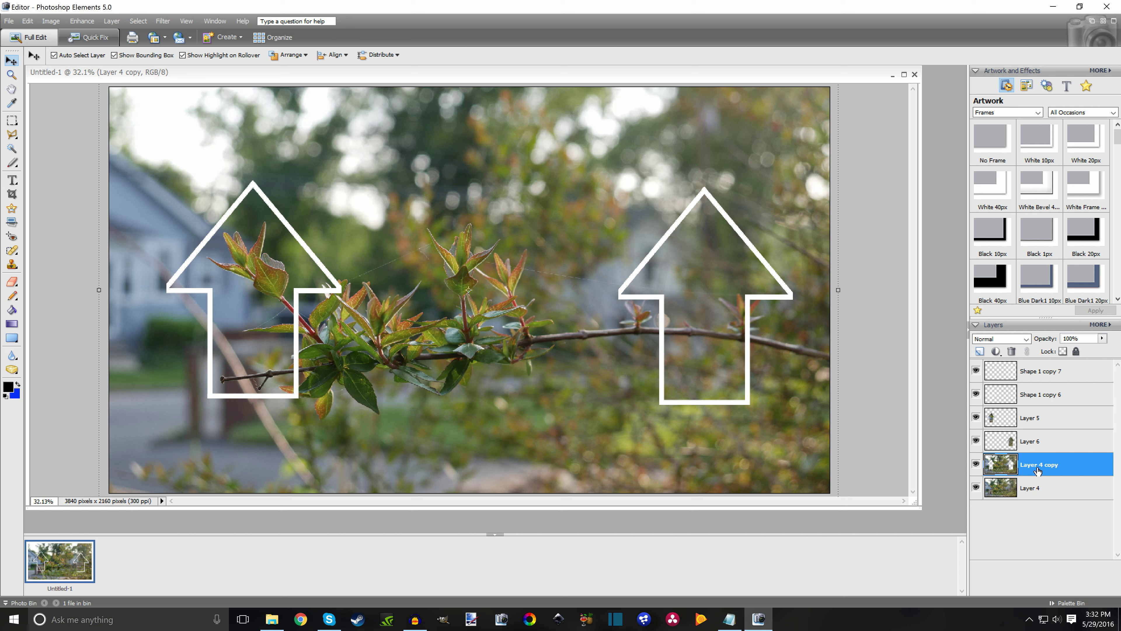
- Apply a Gaussian Blur of radius 25 pixels to Layer 4 copy
click(162, 20)
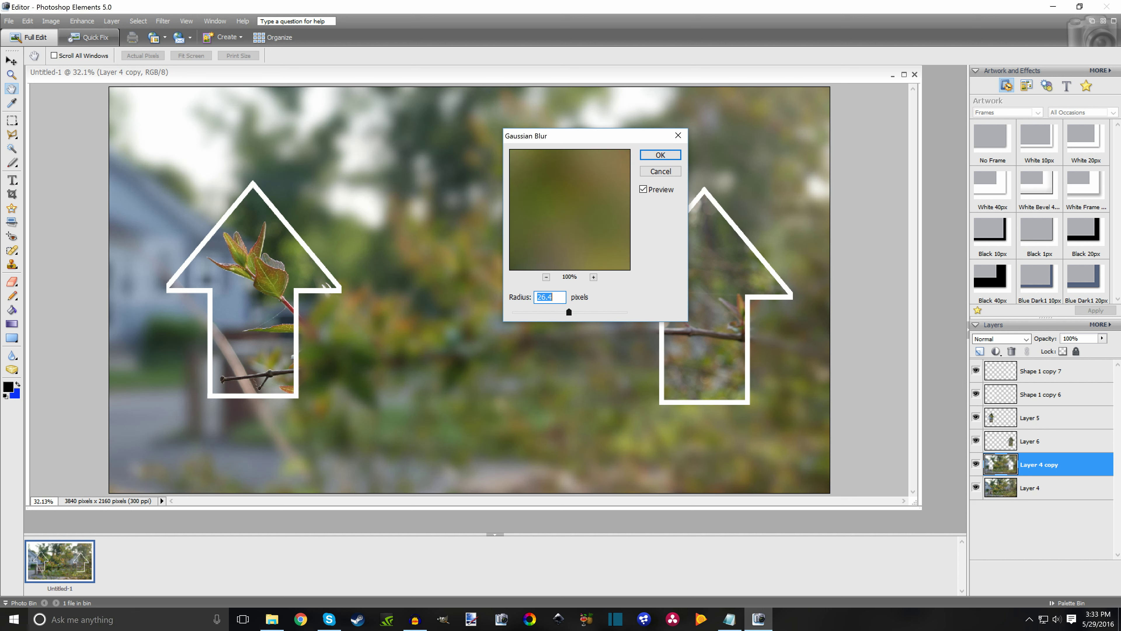
drag(569, 311, 567, 311)
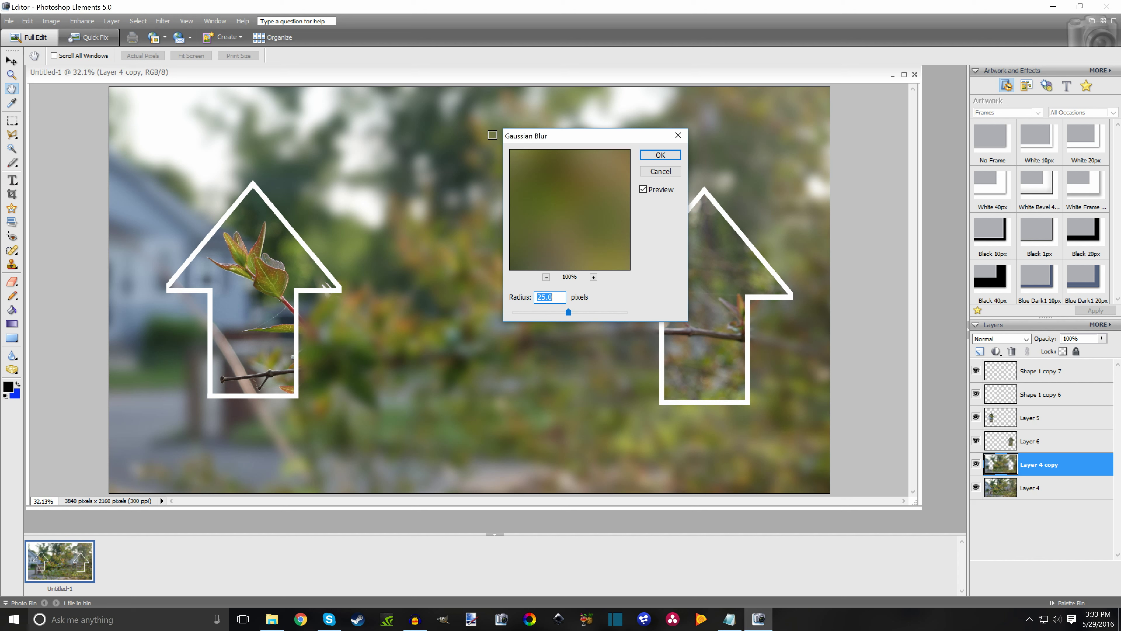
click(658, 154)
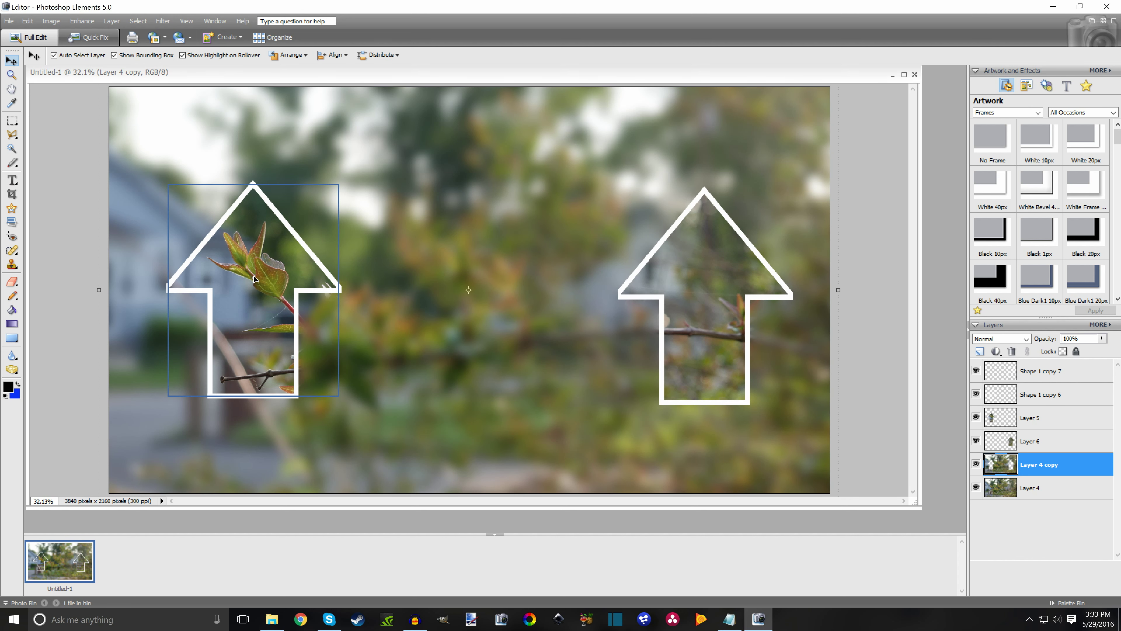
- Apply the same 25-pixel Gaussian Blur to the original Layer 4 photo
click(1031, 488)
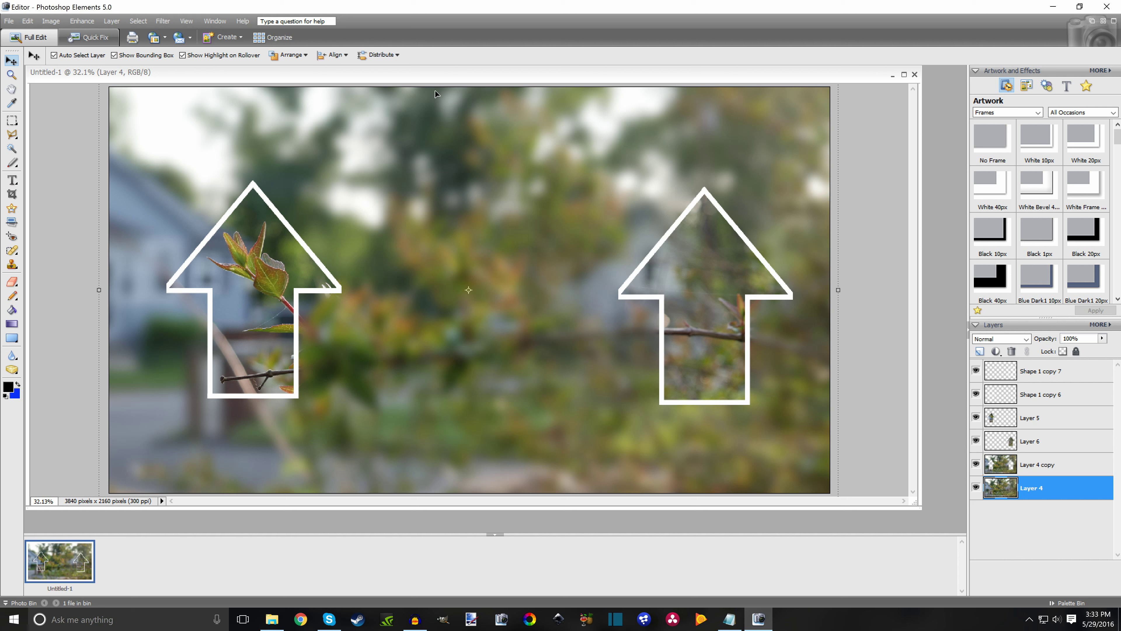
click(163, 21)
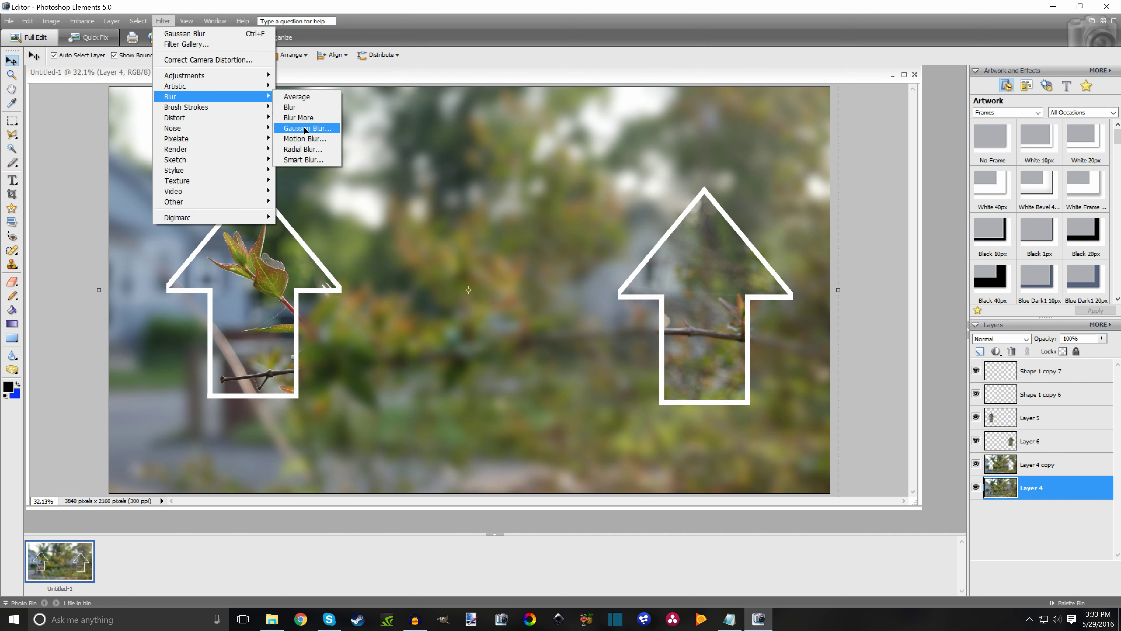
click(306, 128)
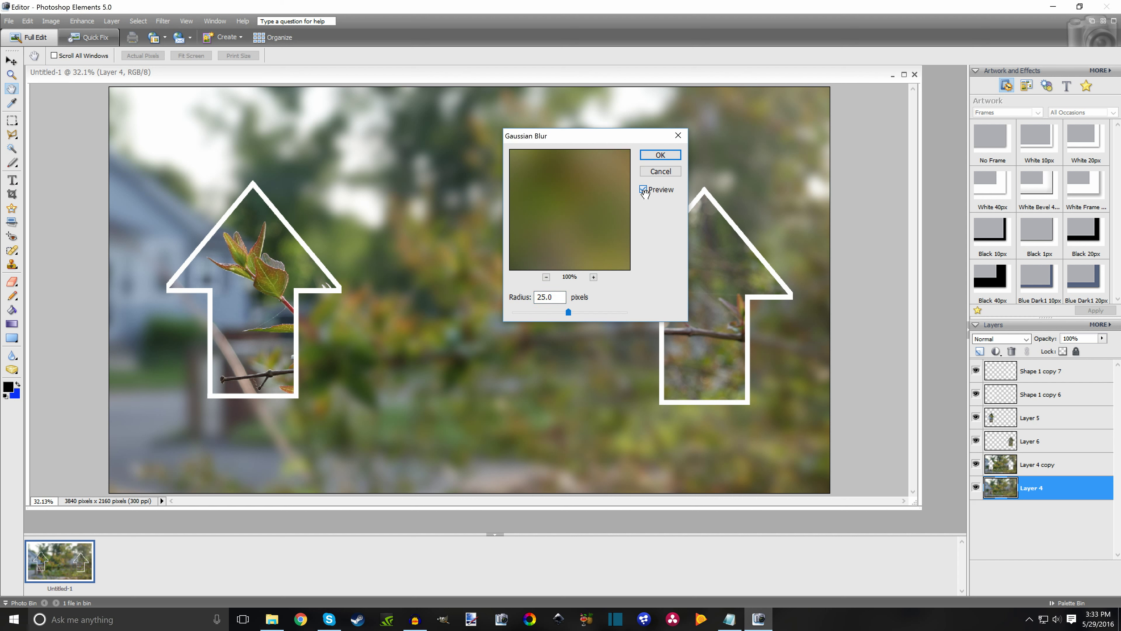
click(644, 190)
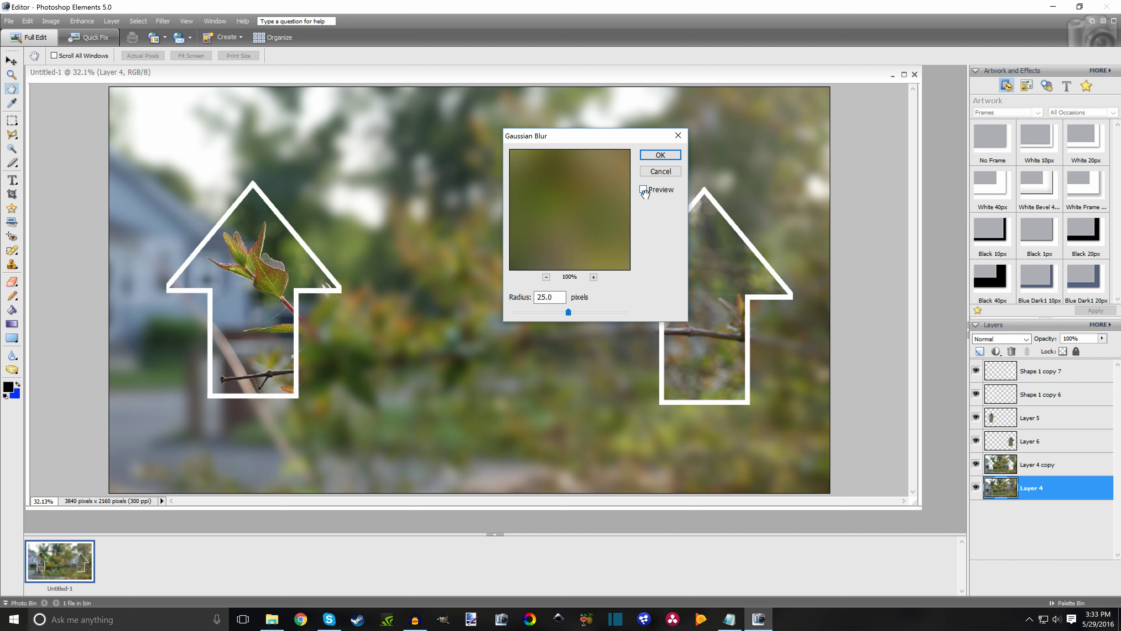
click(643, 189)
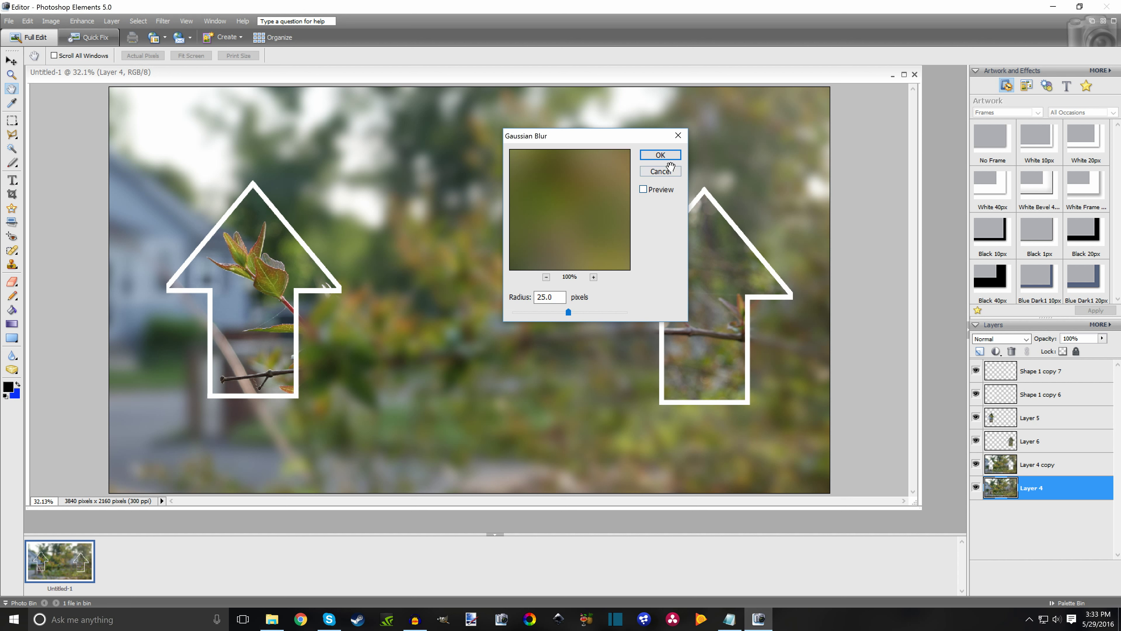
click(659, 154)
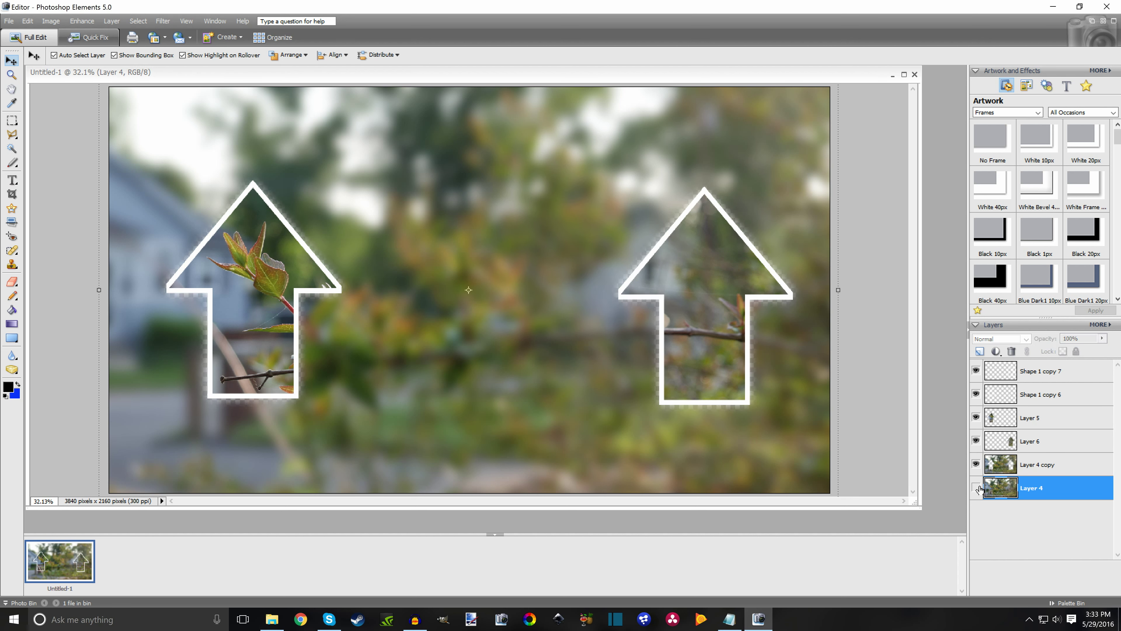